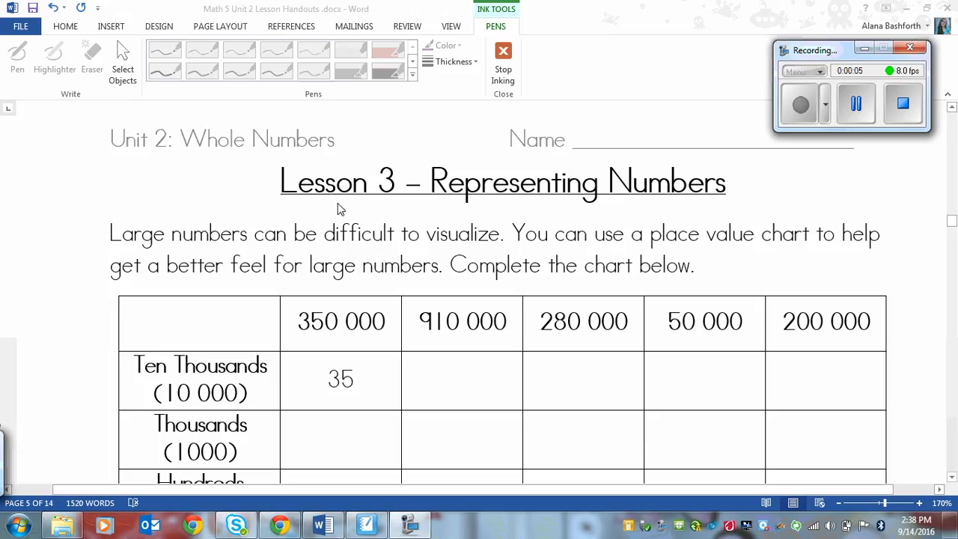
mouse_move(891, 280)
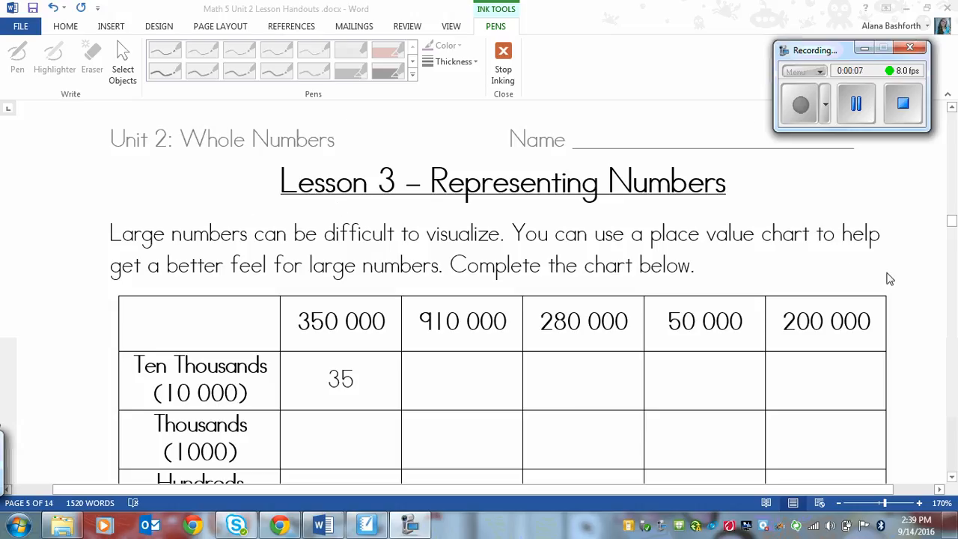
mouse_move(527, 203)
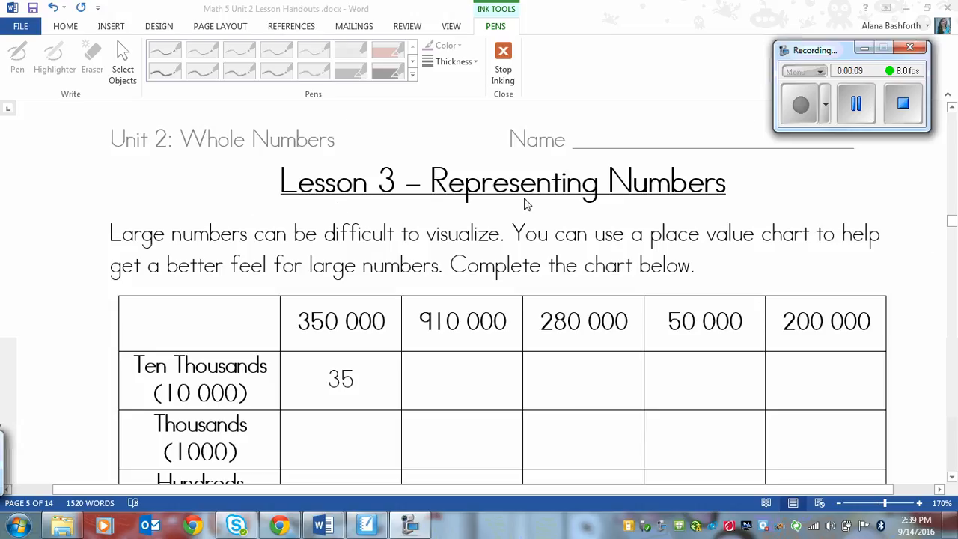
mouse_move(926, 259)
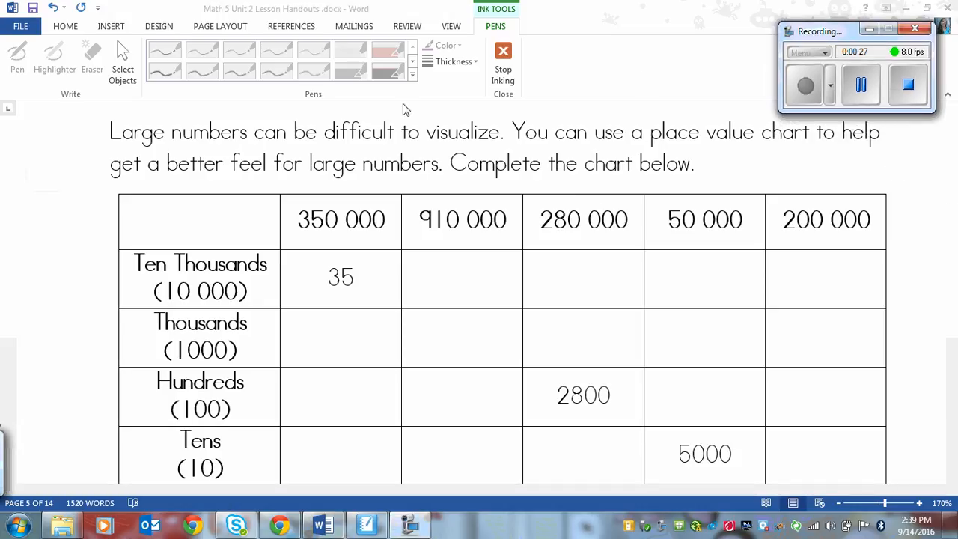
mouse_move(614, 168)
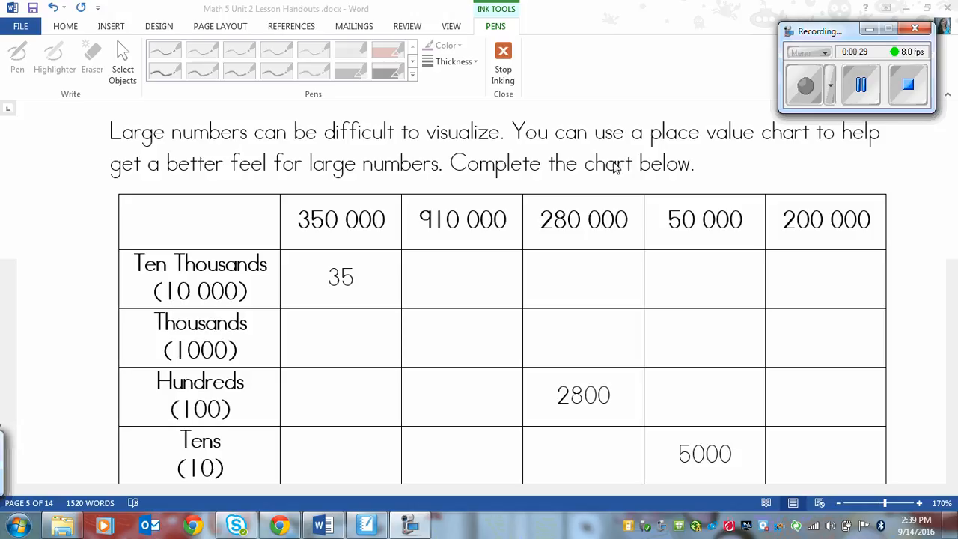
mouse_move(262, 217)
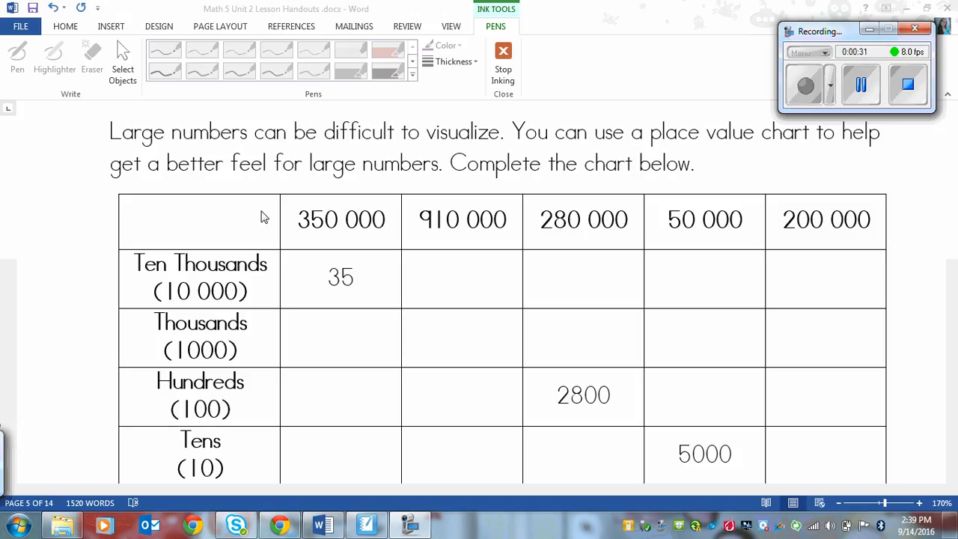
mouse_move(672, 158)
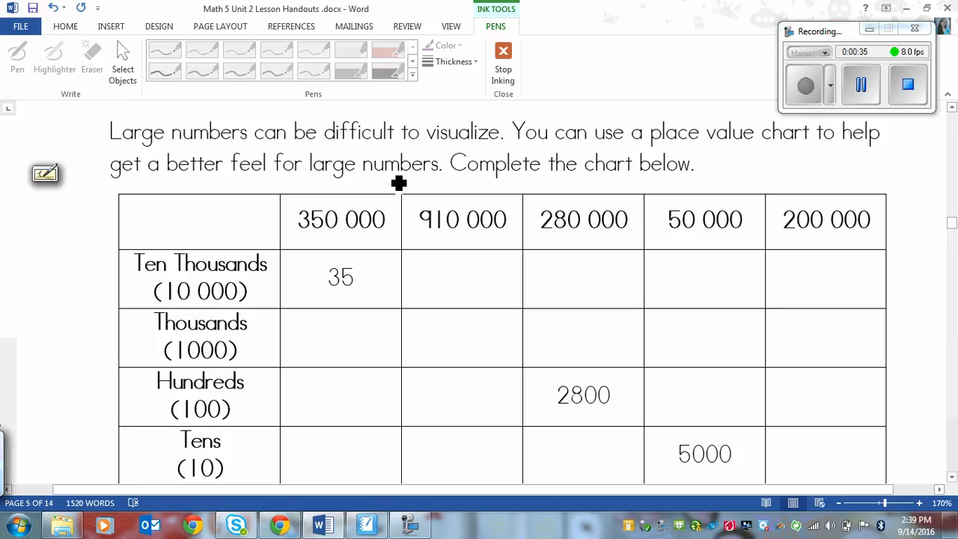
mouse_move(581, 249)
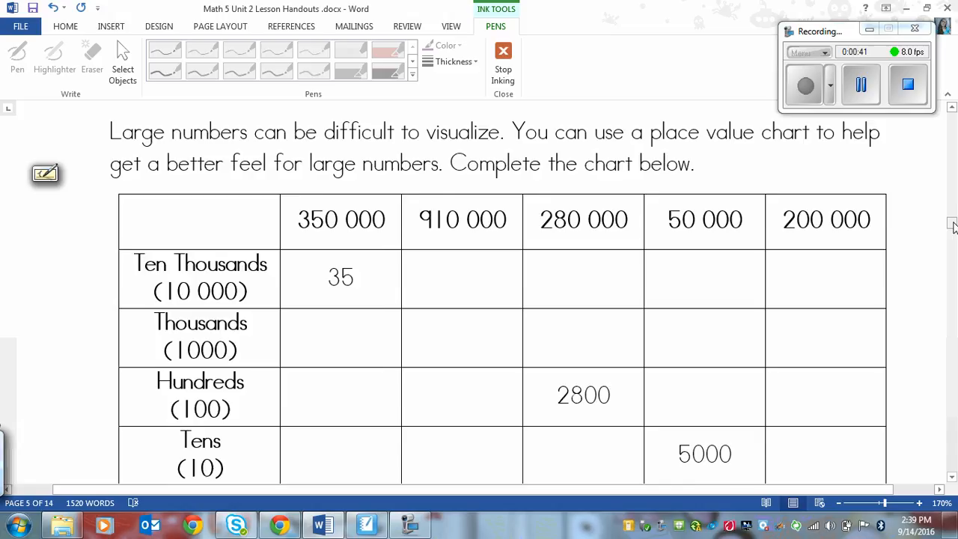
Scroll the place value chart down to the Ones row before crossing out the (1000) zeros.
scroll("down", 3)
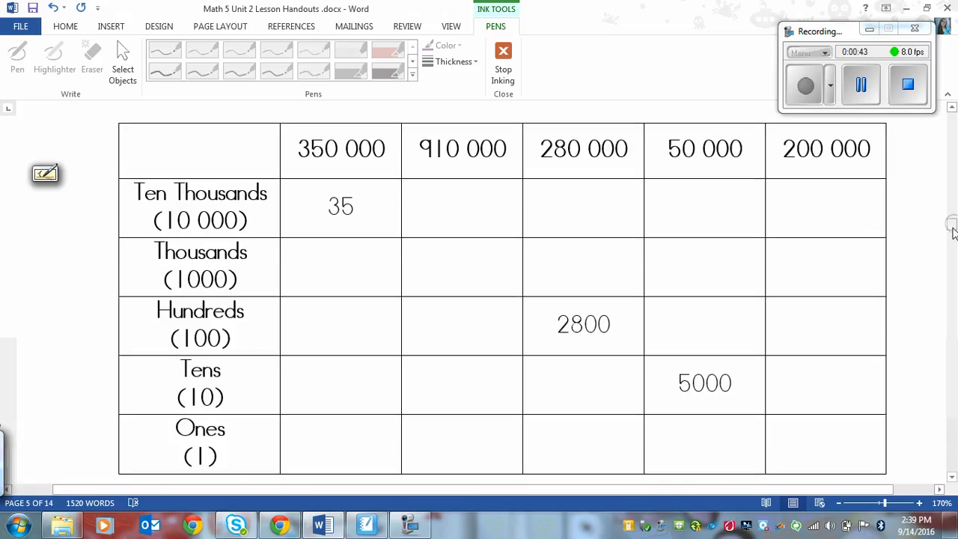
mouse_move(402, 171)
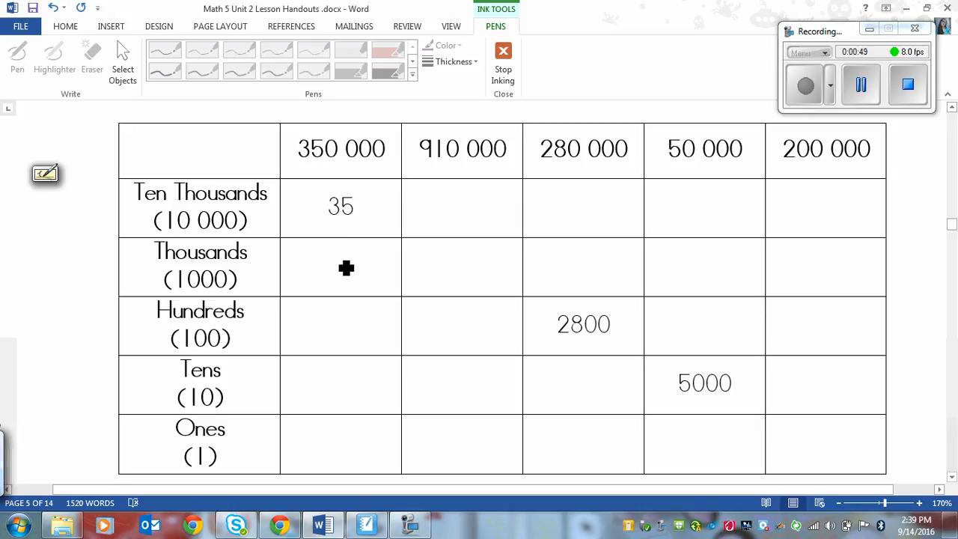
mouse_move(388, 266)
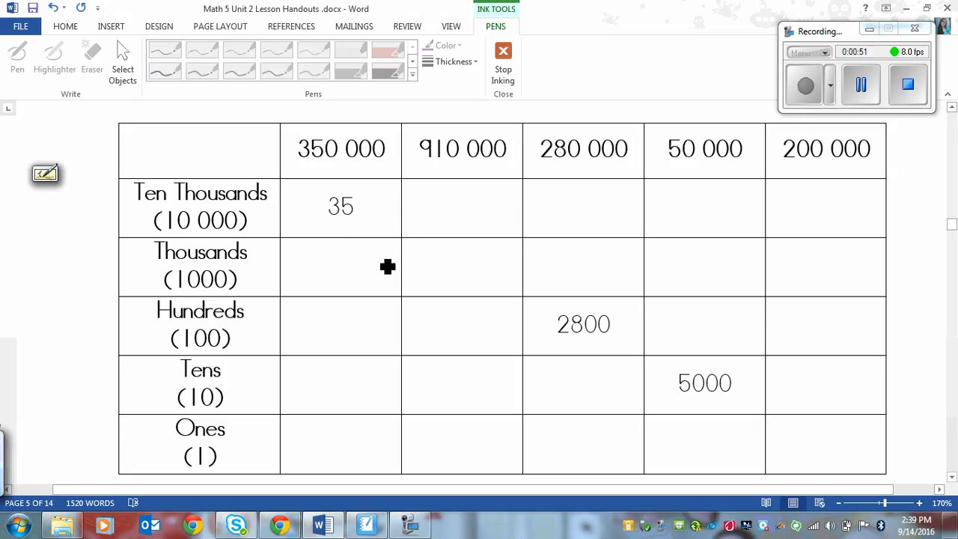
mouse_move(433, 313)
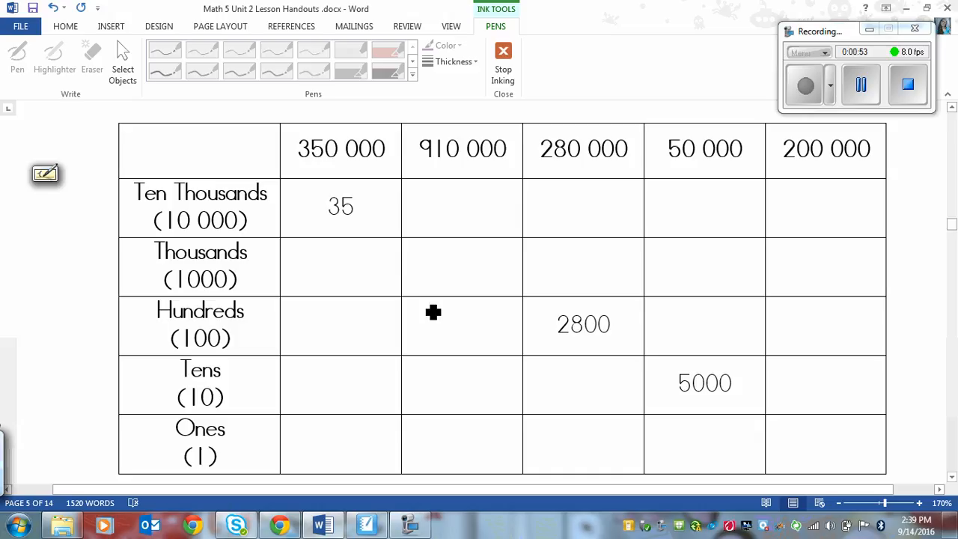
mouse_move(381, 231)
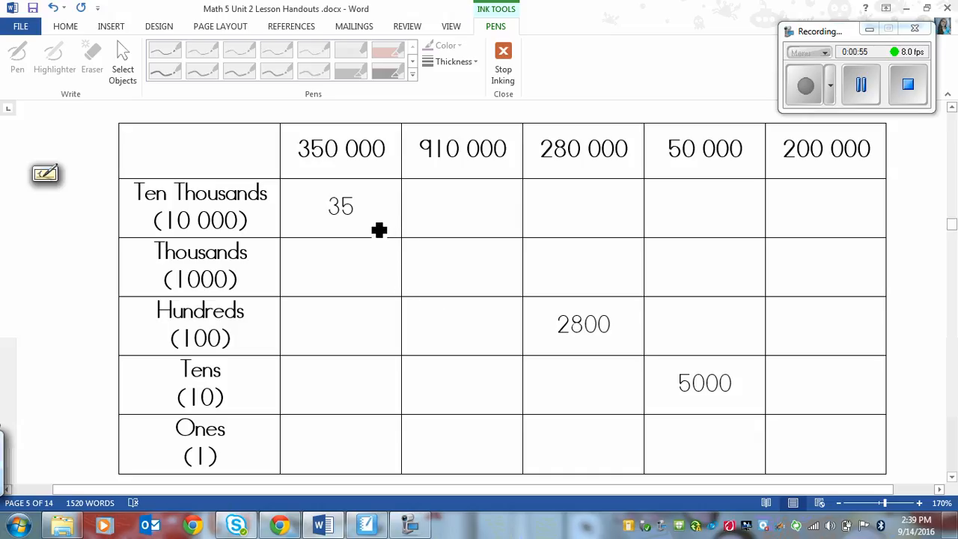
mouse_move(378, 233)
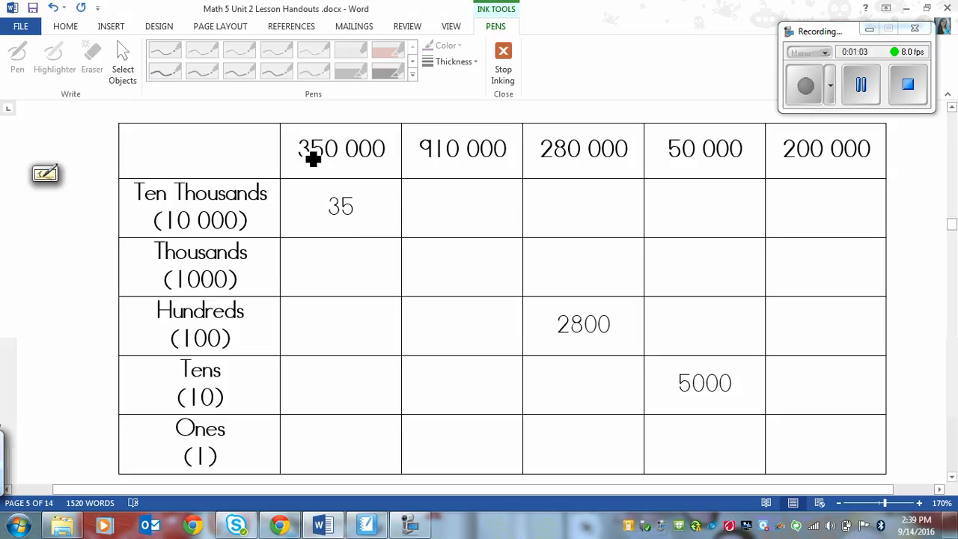
mouse_move(227, 283)
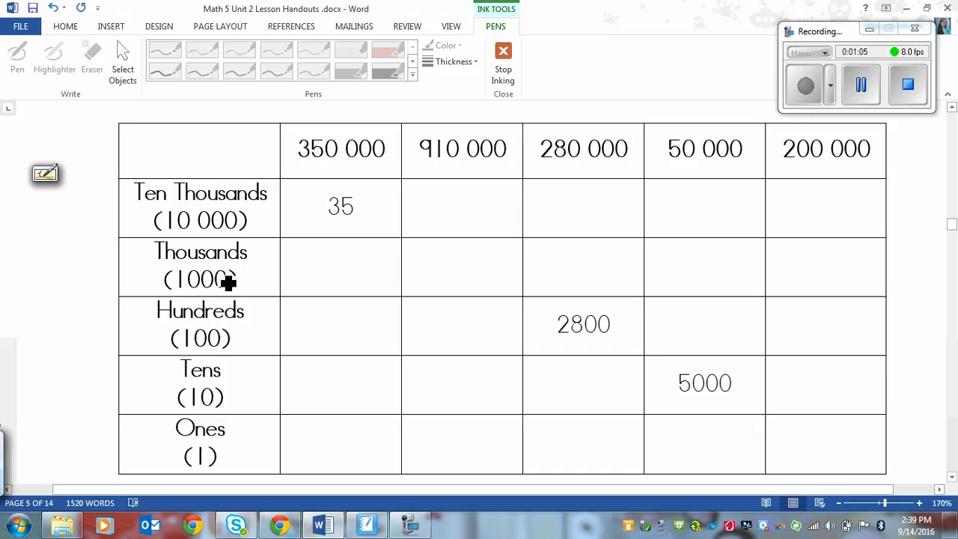
mouse_move(232, 287)
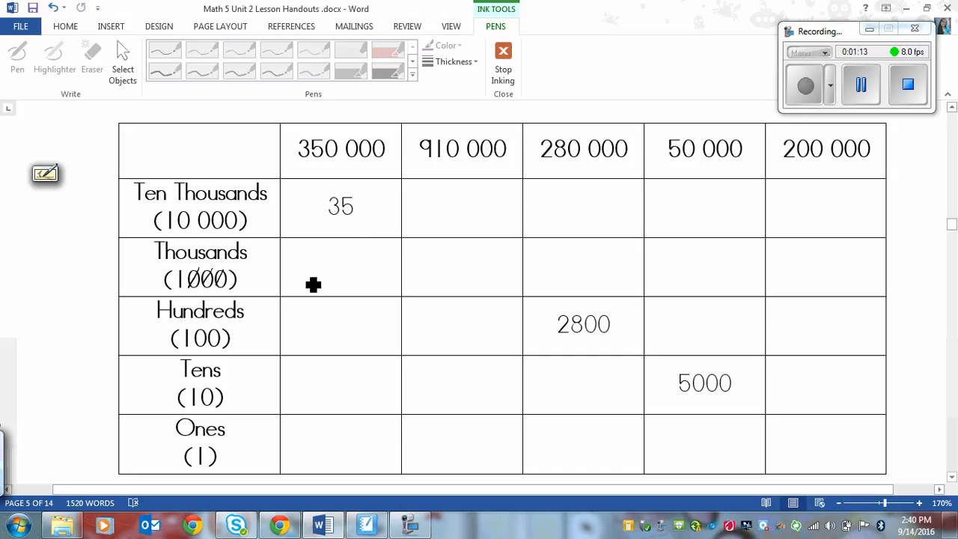
mouse_move(392, 149)
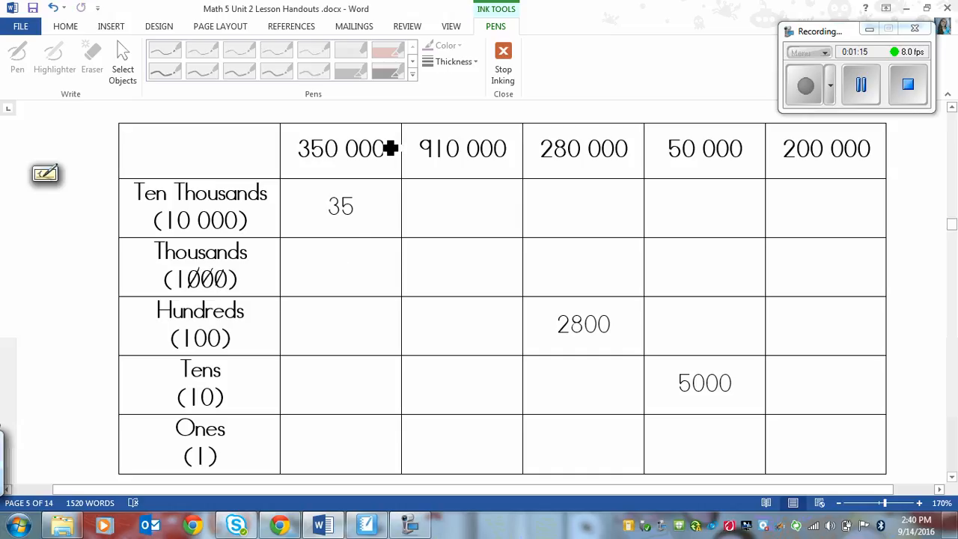
mouse_move(404, 157)
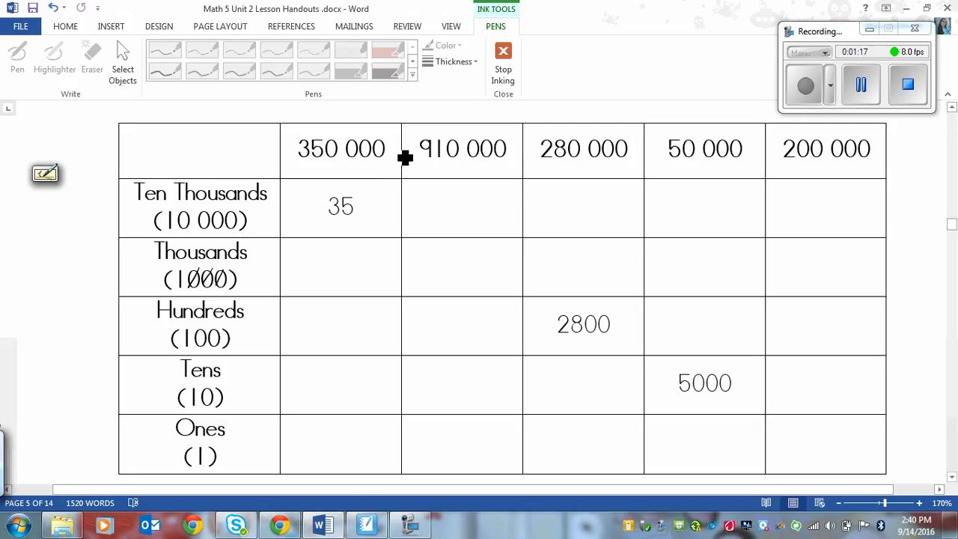
mouse_move(386, 171)
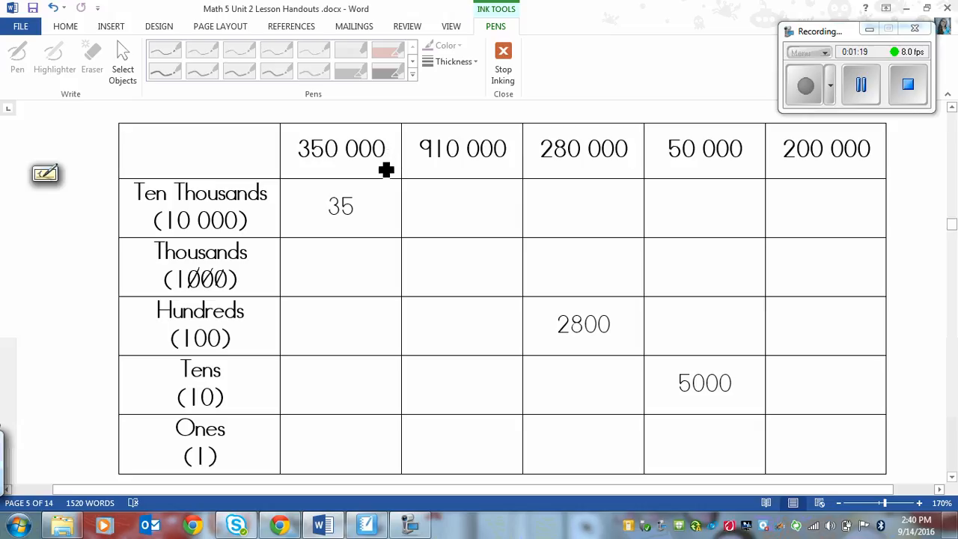
mouse_move(307, 245)
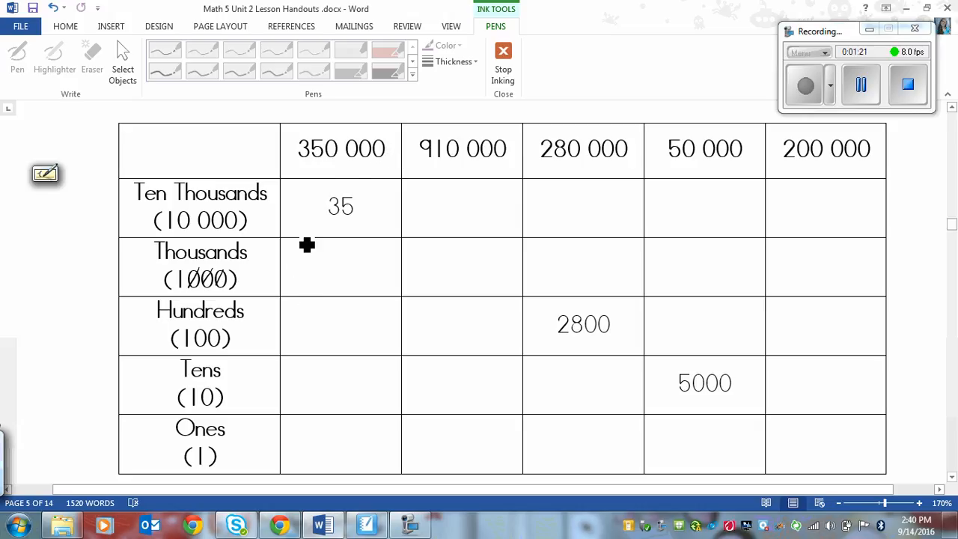
mouse_move(307, 268)
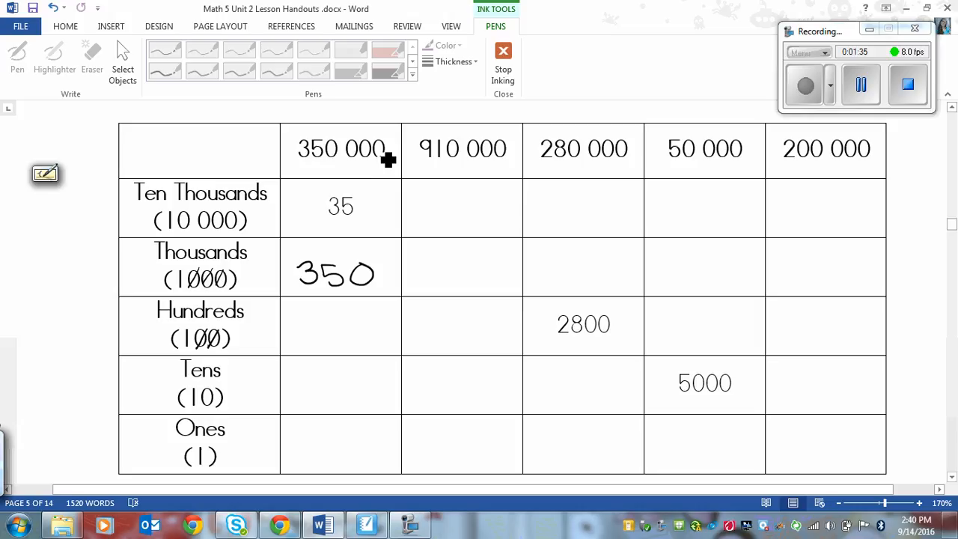
mouse_move(368, 165)
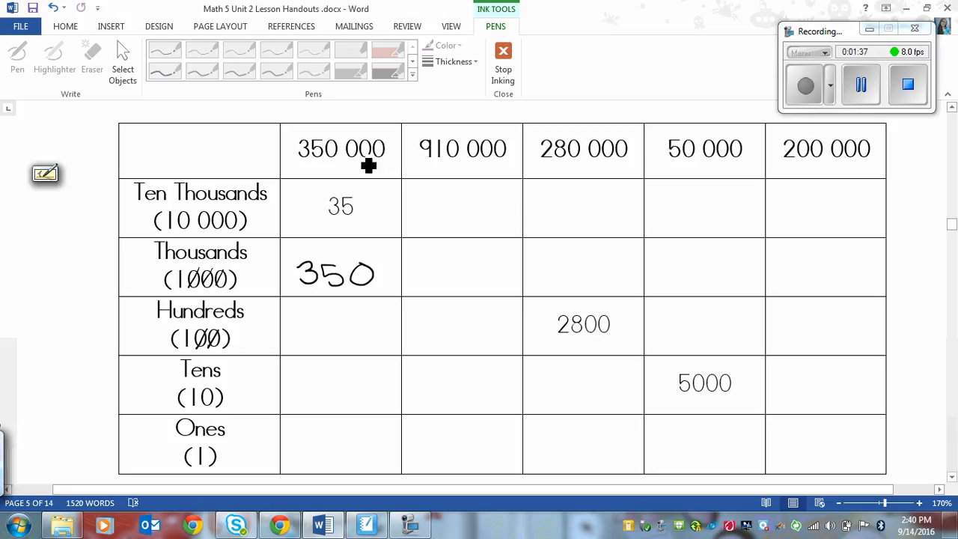
mouse_move(300, 331)
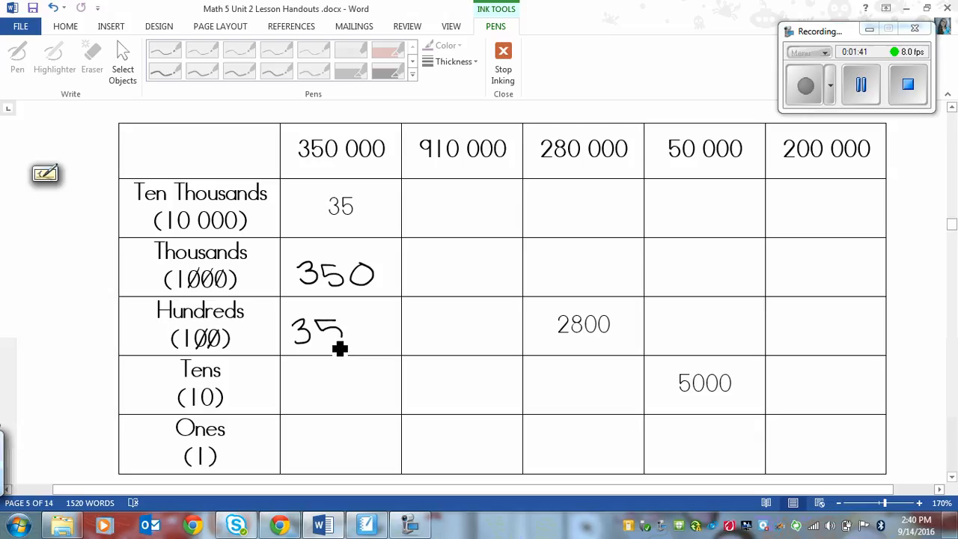
Handwrite 3500, 35 000 and 350 000 in the Hundreds, Tens and Ones rows under 350 000.
left_click_drag(352, 332, 390, 333)
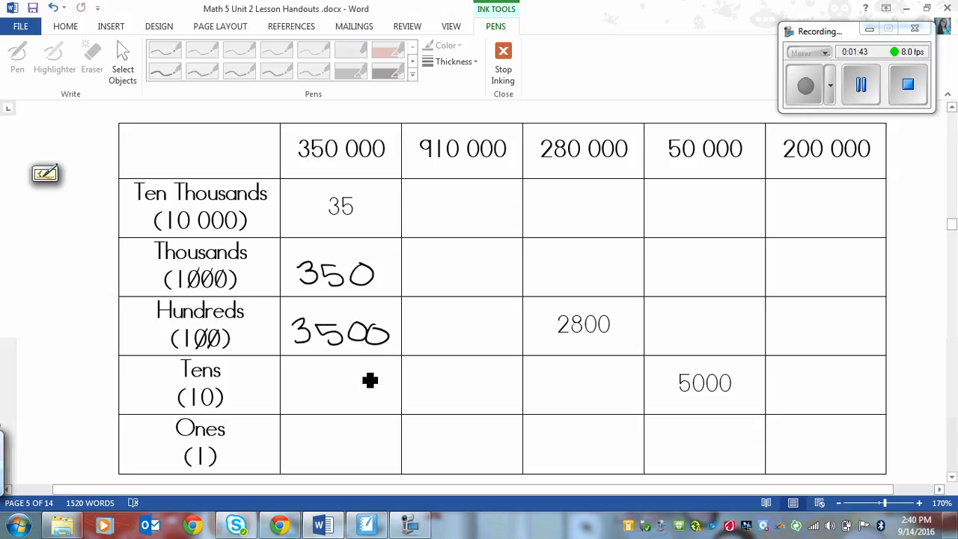
mouse_move(363, 251)
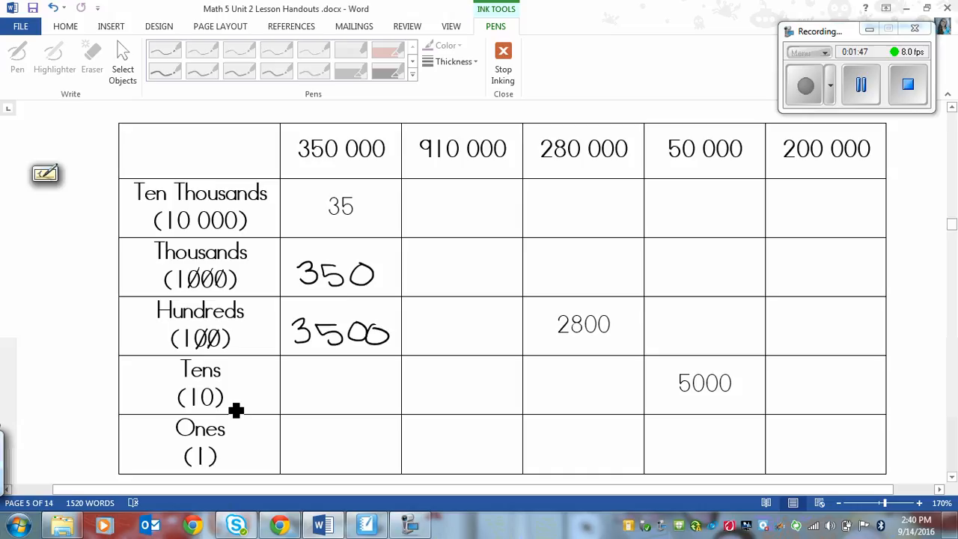
mouse_move(329, 382)
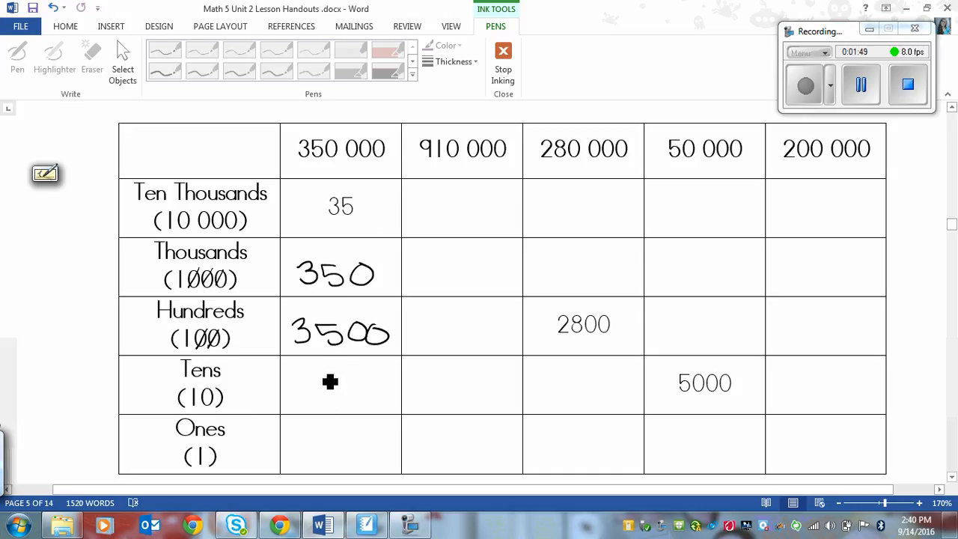
mouse_move(297, 384)
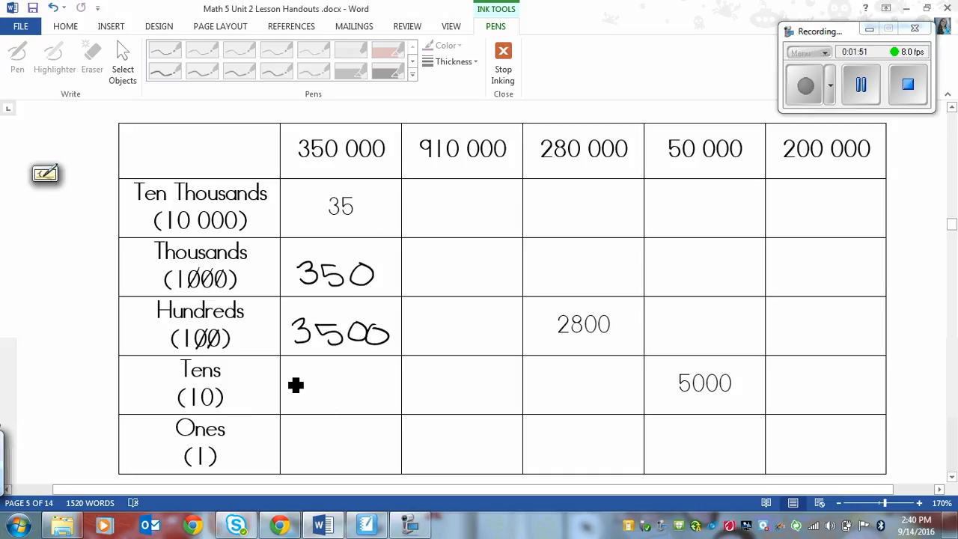
left_click_drag(287, 389, 329, 390)
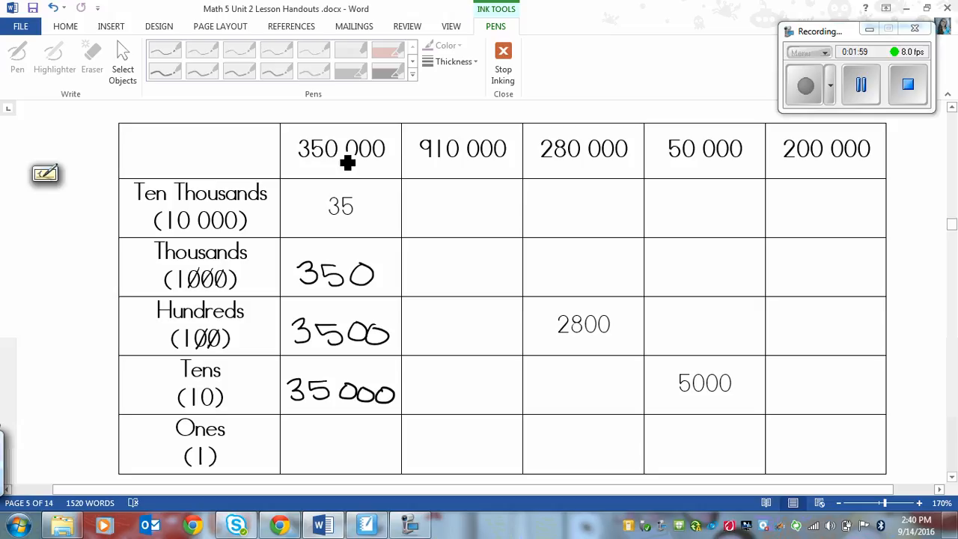
mouse_move(327, 426)
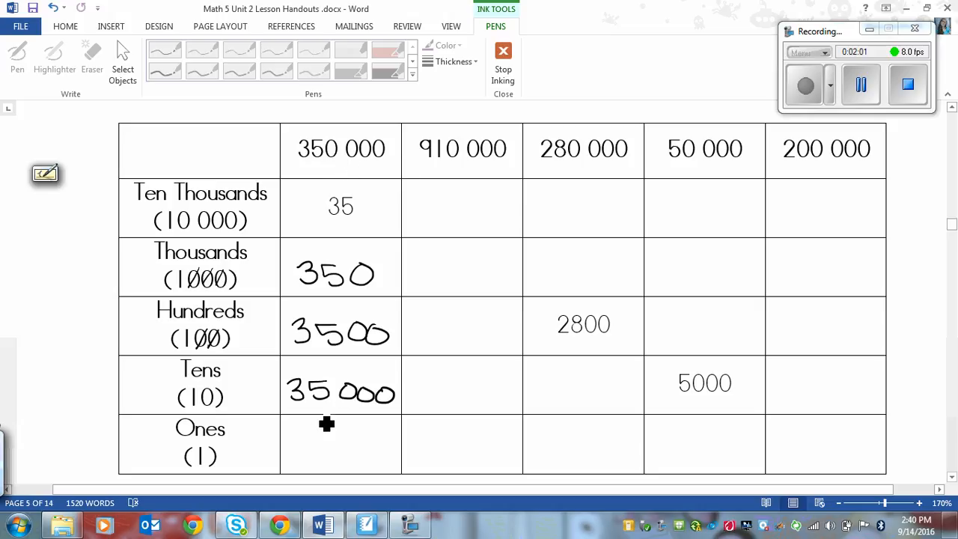
mouse_move(293, 445)
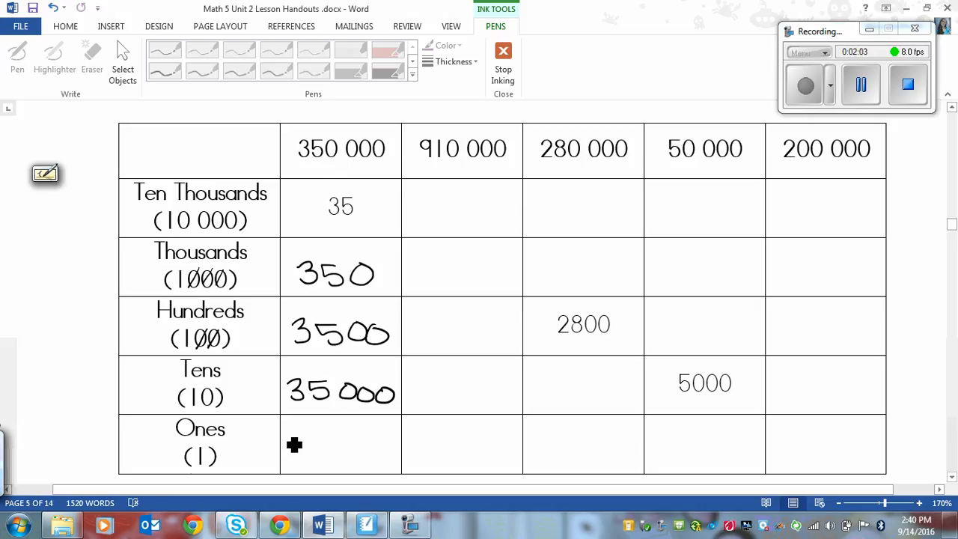
left_click_drag(292, 446, 329, 446)
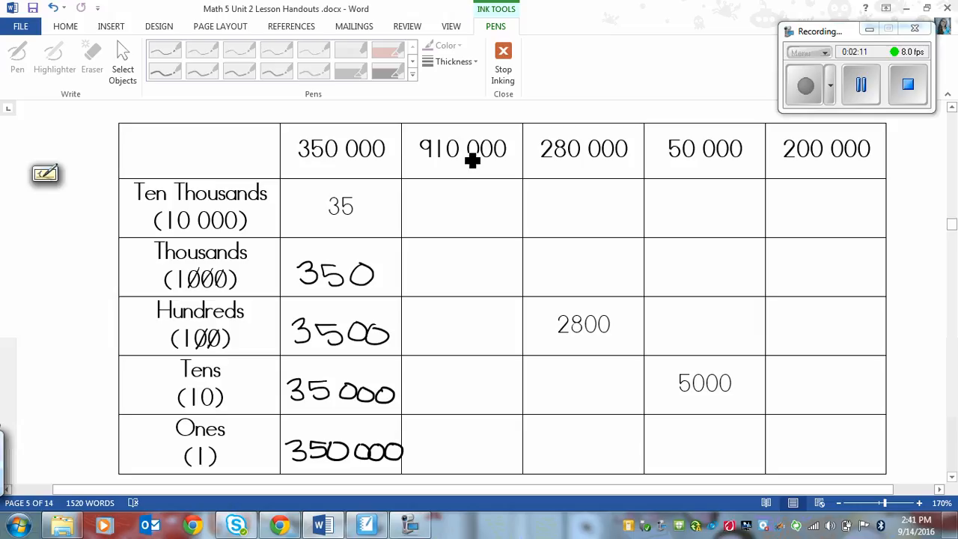
mouse_move(455, 191)
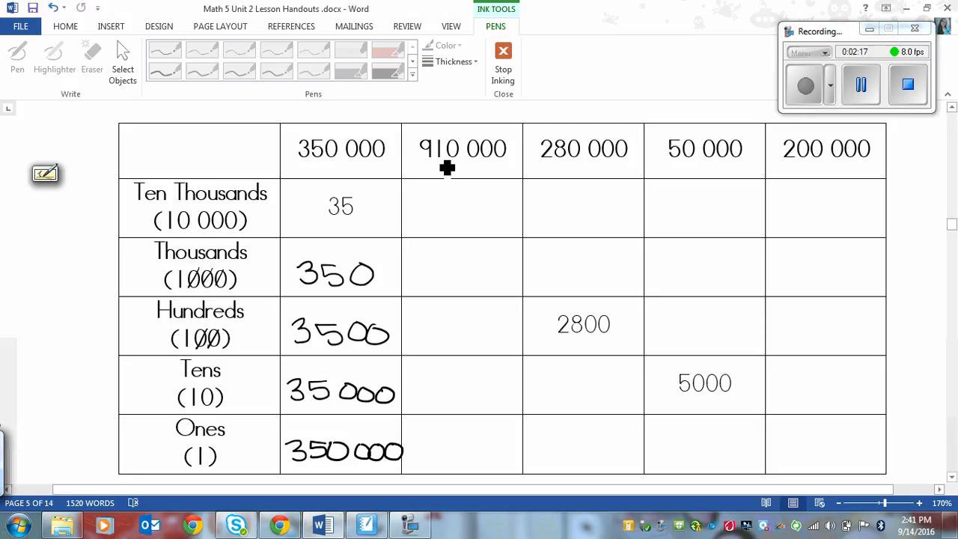
mouse_move(269, 247)
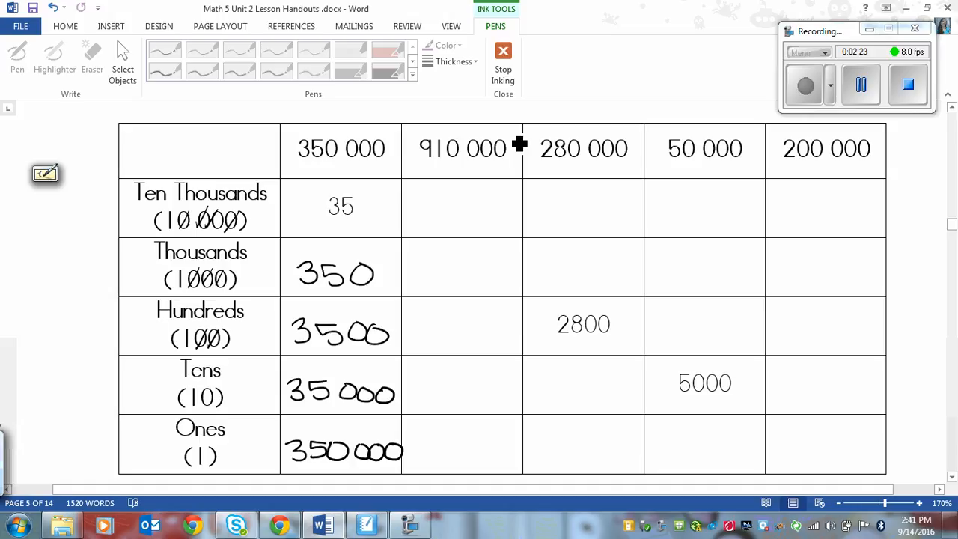
mouse_move(452, 208)
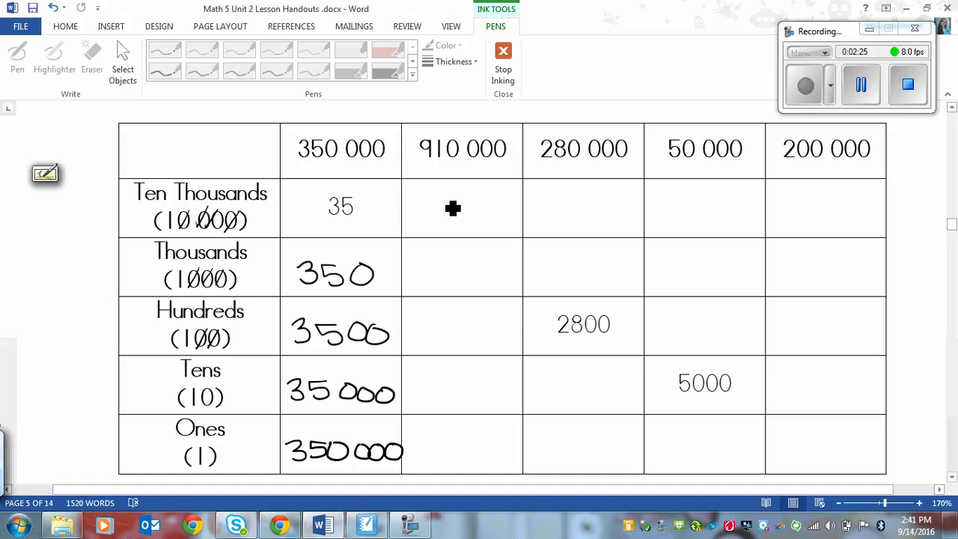
Handwrite 91 in the ten thousands row, then 91 000 and 910 000 in the Tens and Ones rows.
left_click_drag(431, 213, 457, 213)
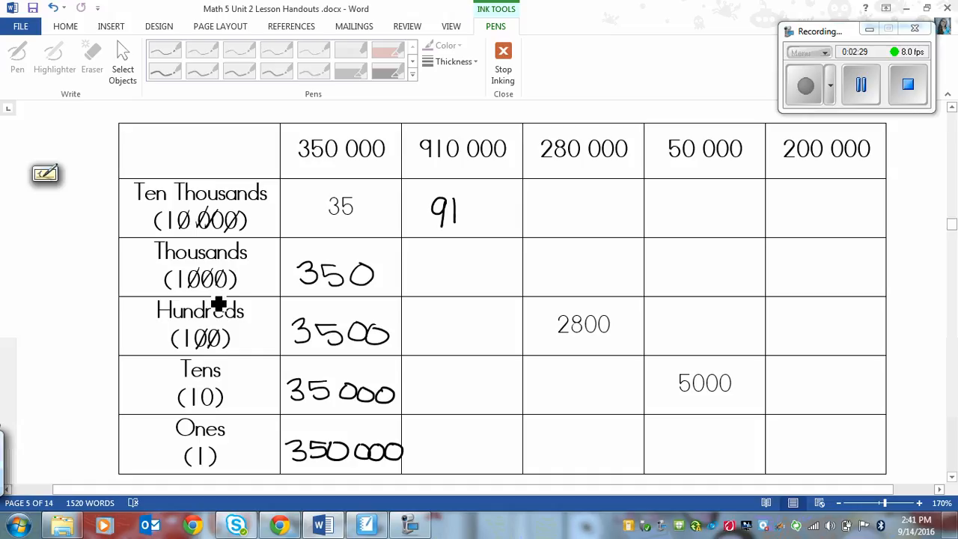
mouse_move(443, 263)
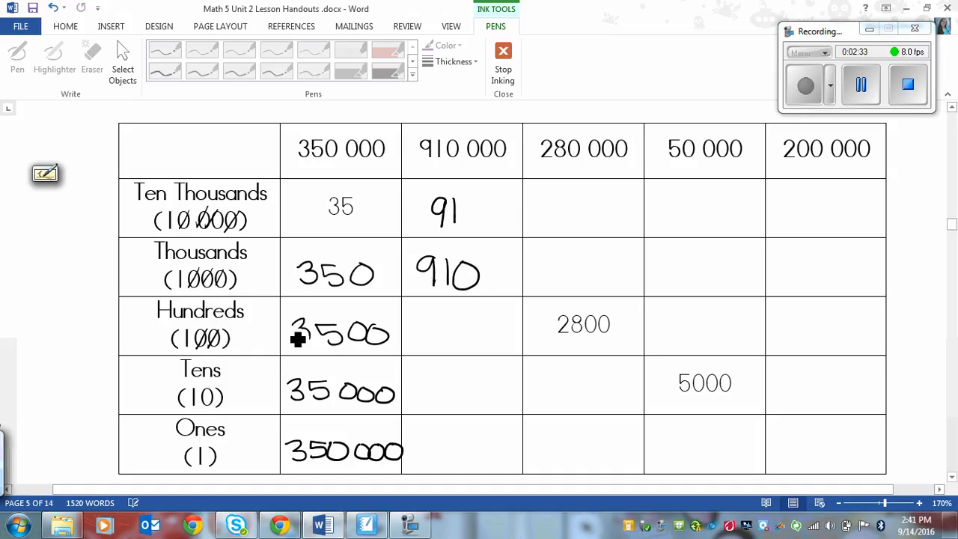
mouse_move(506, 172)
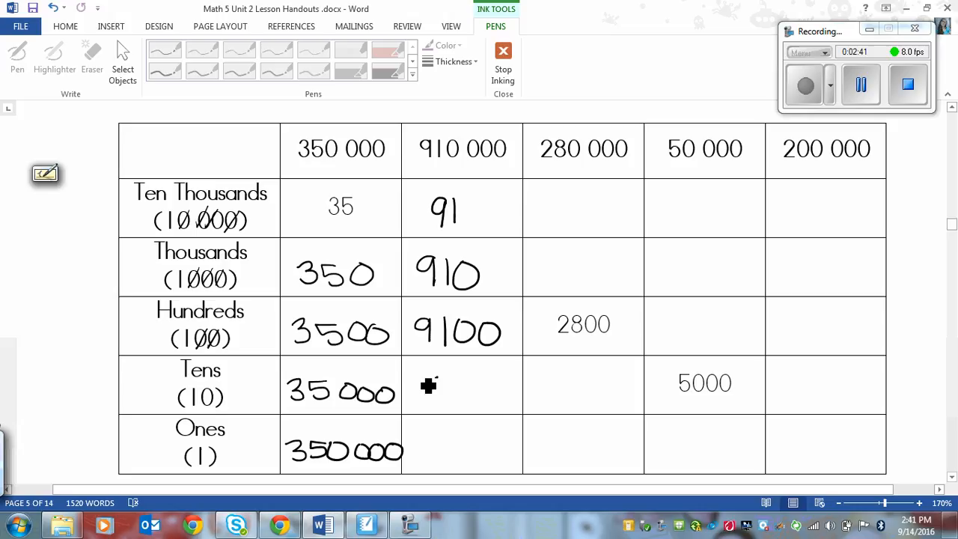
left_click_drag(416, 389, 486, 392)
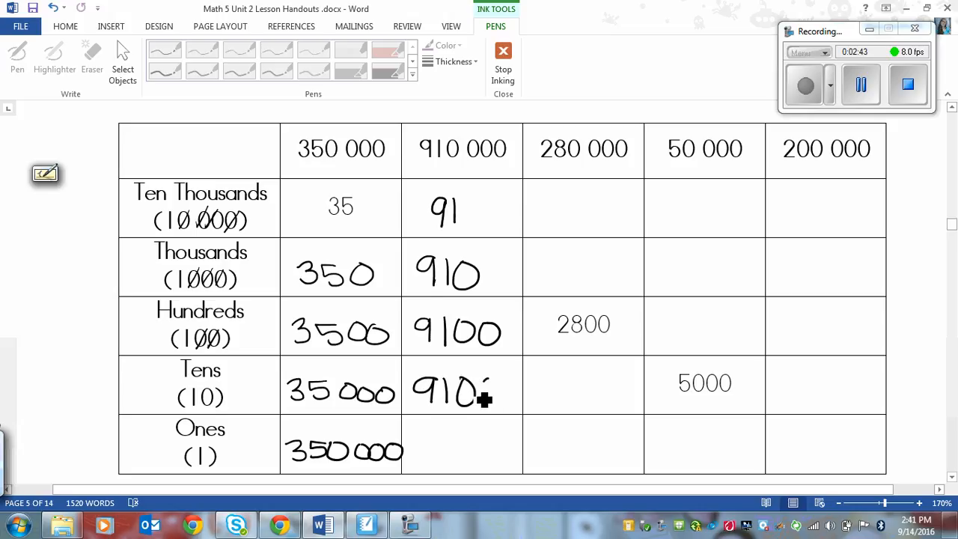
left_click_drag(465, 393, 509, 392)
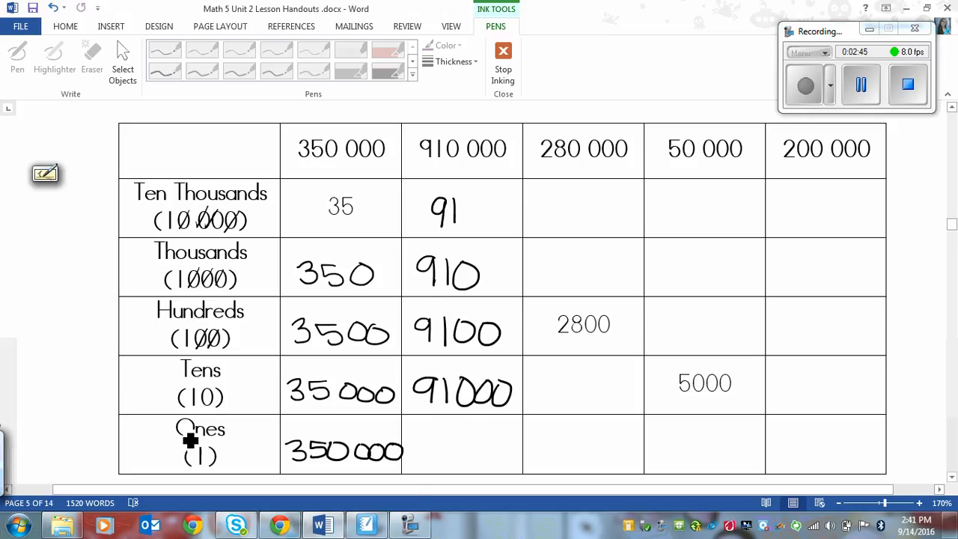
left_click_drag(408, 434, 426, 456)
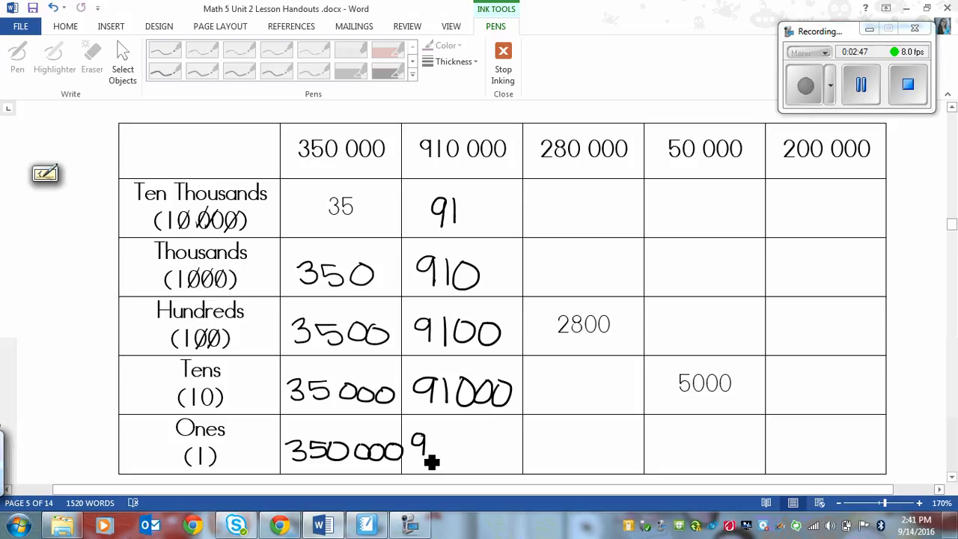
left_click_drag(417, 447, 507, 449)
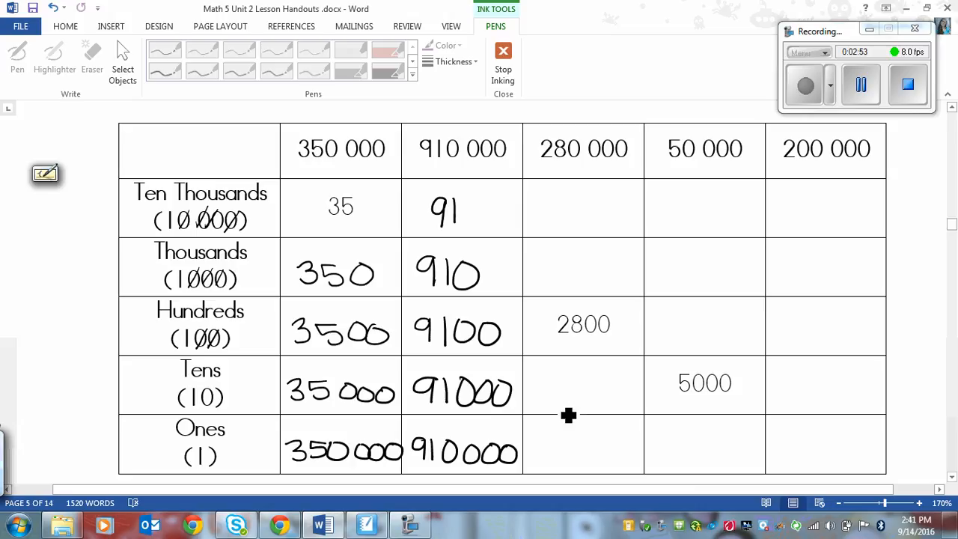
mouse_move(676, 142)
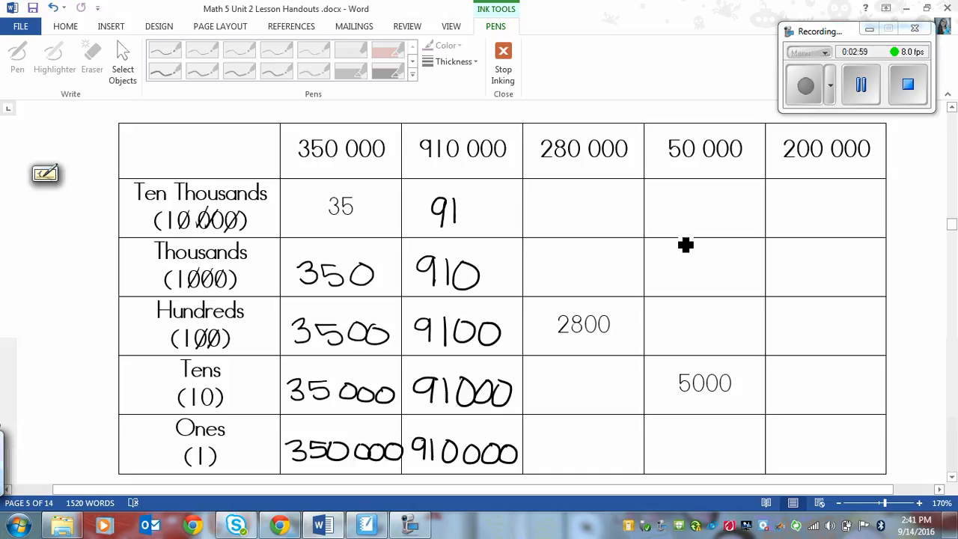
mouse_move(614, 264)
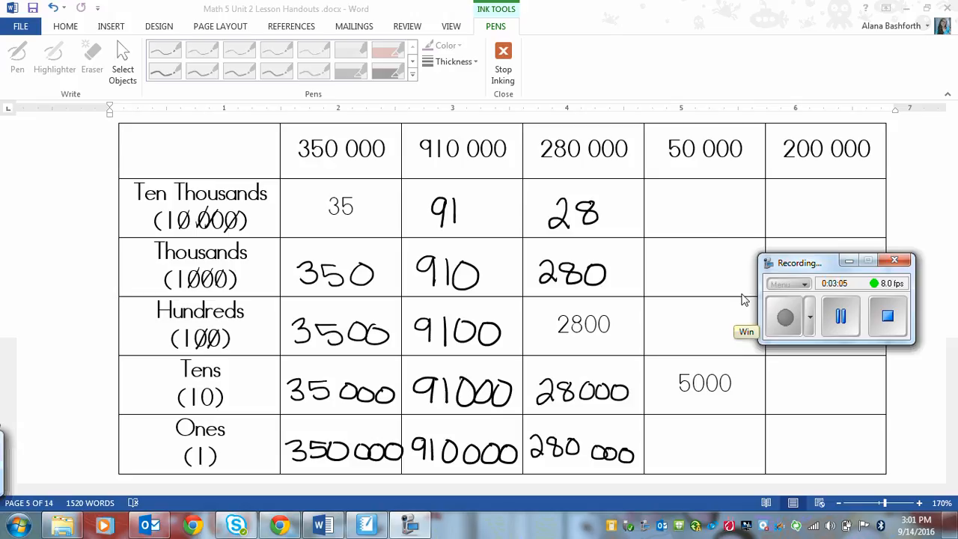
mouse_move(569, 283)
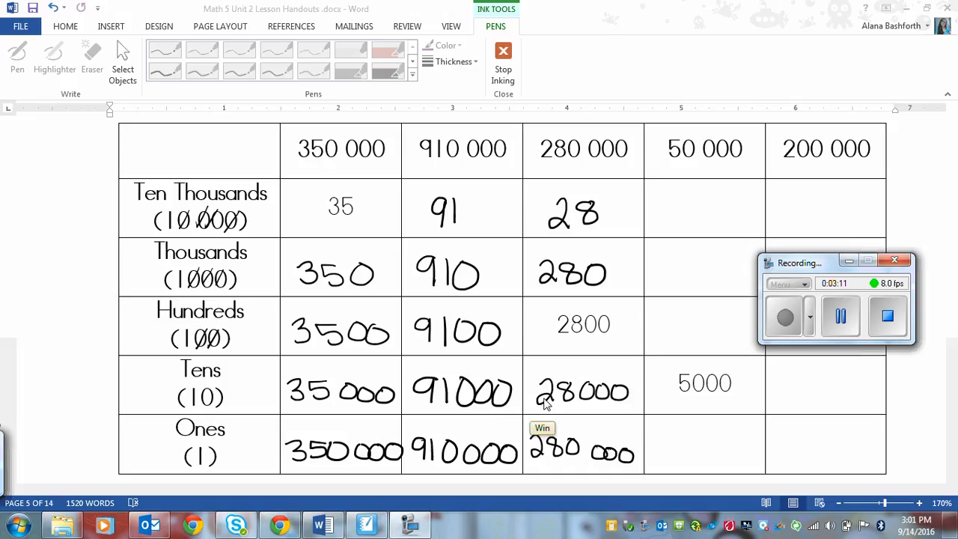
mouse_move(524, 453)
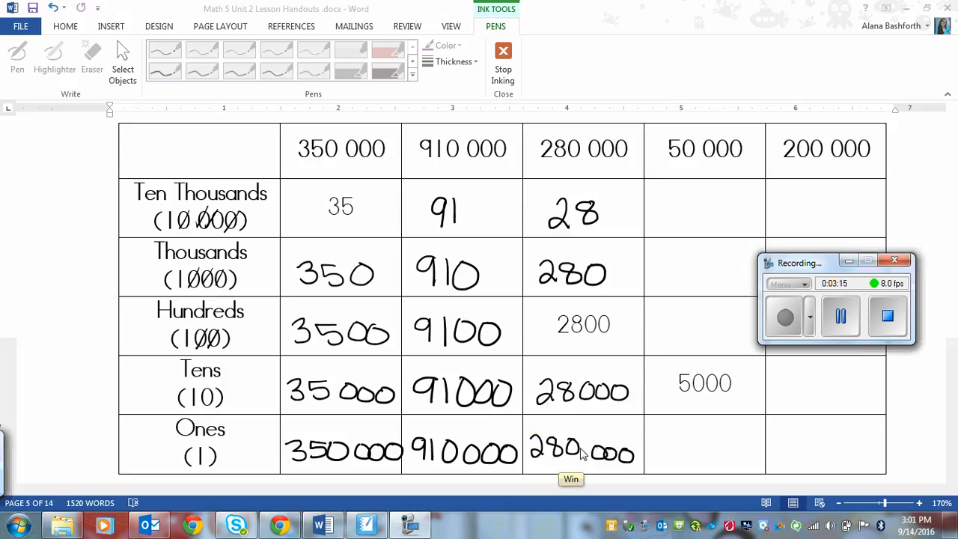
mouse_move(731, 182)
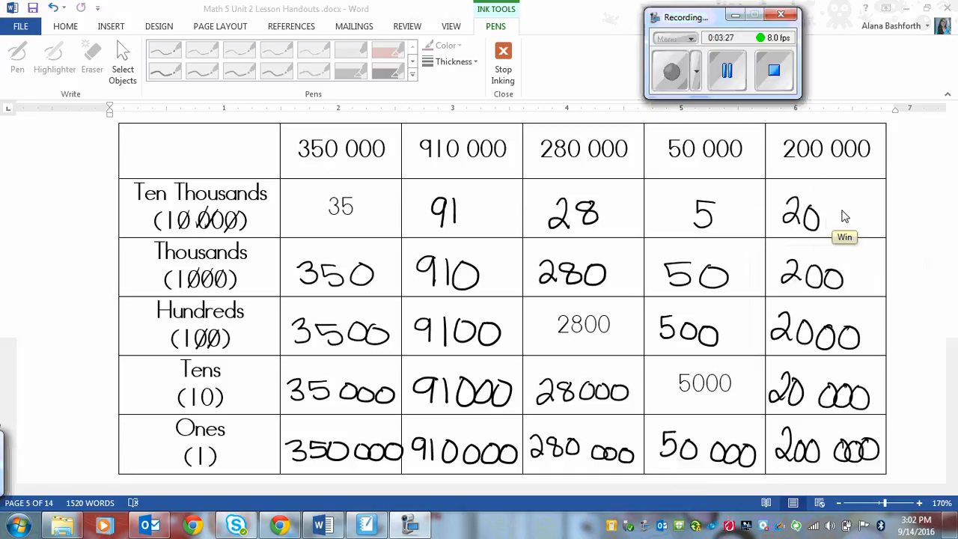
mouse_move(940, 384)
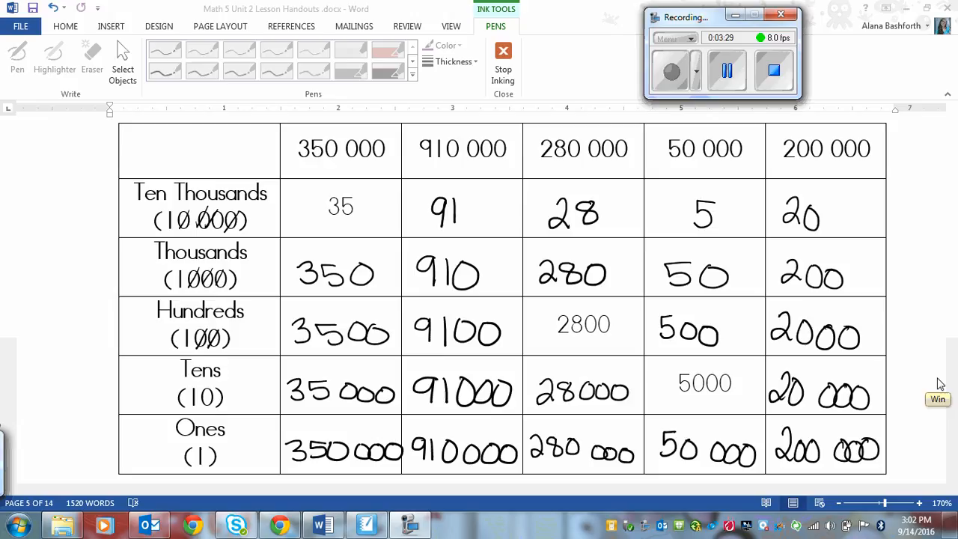
mouse_move(874, 446)
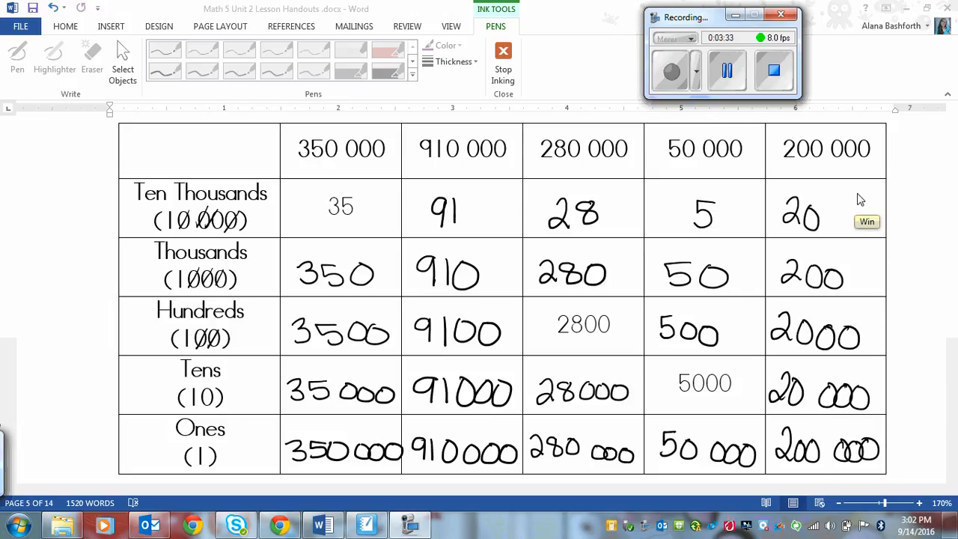
mouse_move(807, 254)
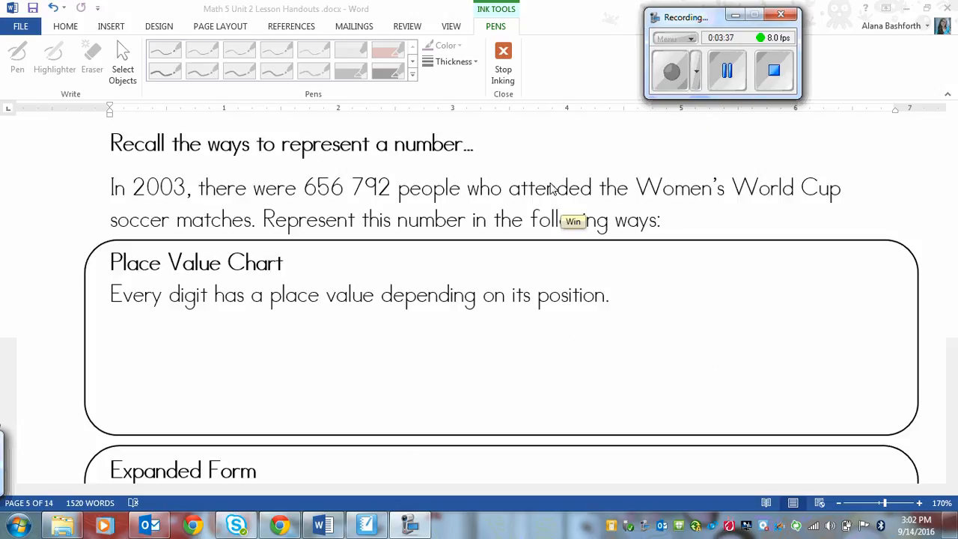
mouse_move(464, 247)
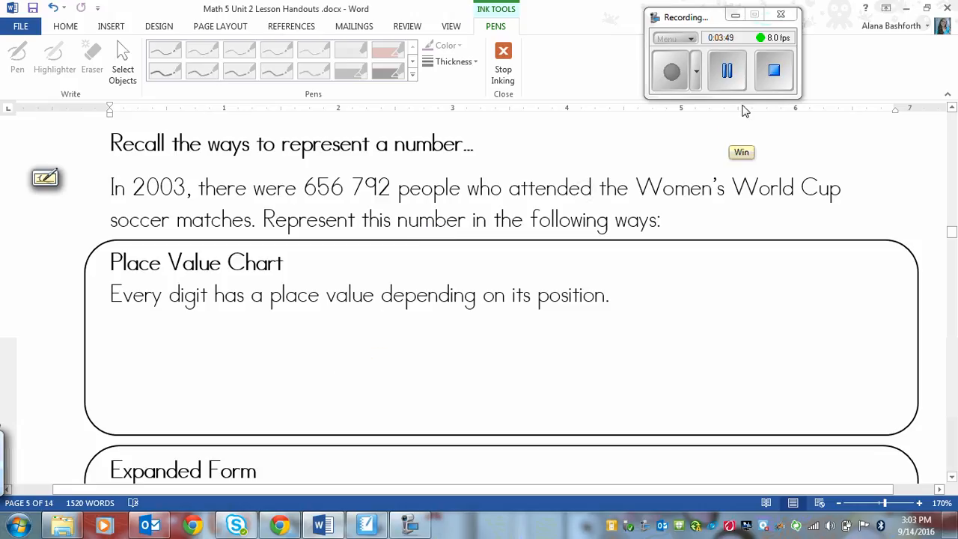
mouse_move(134, 216)
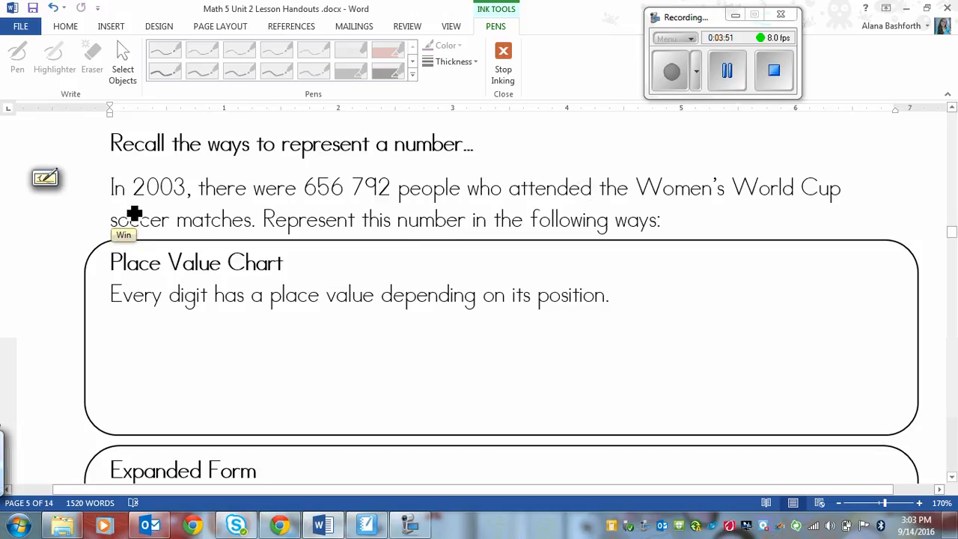
mouse_move(311, 213)
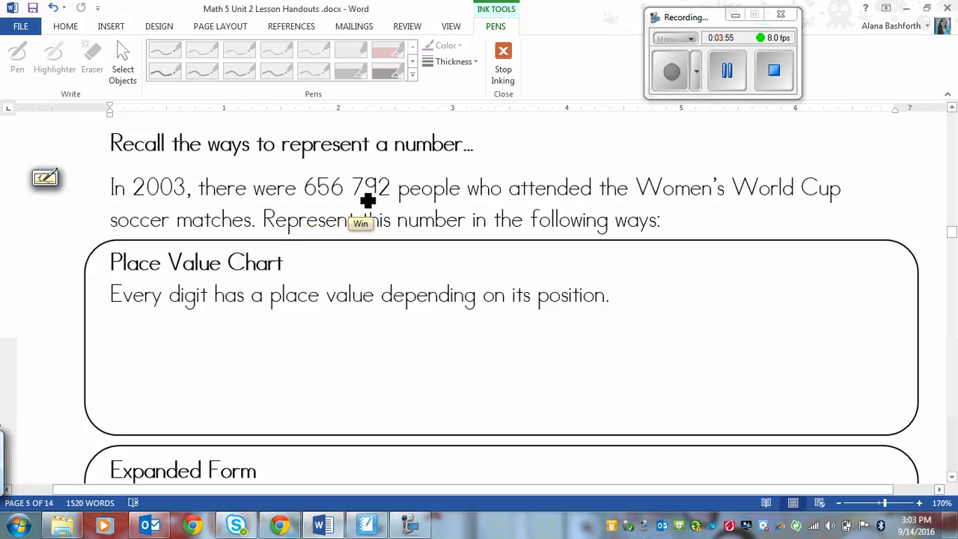
mouse_move(737, 248)
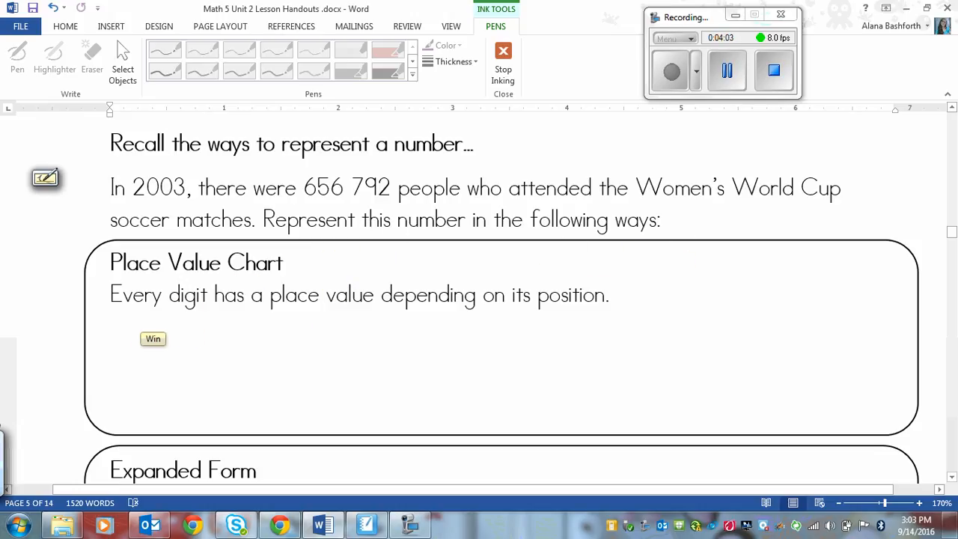
Draw the chart's column lines, then write 5 in ten thousands and 6 in thousands.
left_click_drag(152, 338, 186, 388)
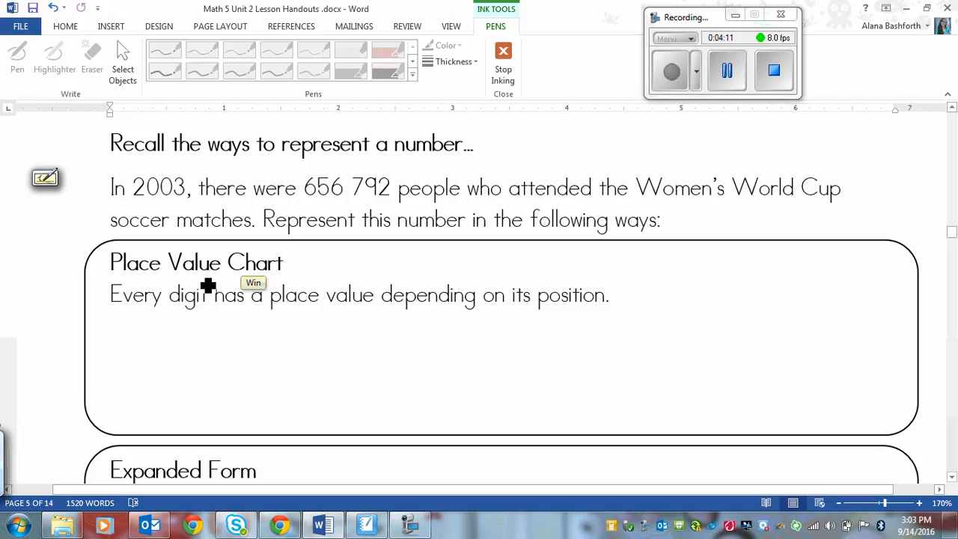
left_click_drag(107, 348, 650, 358)
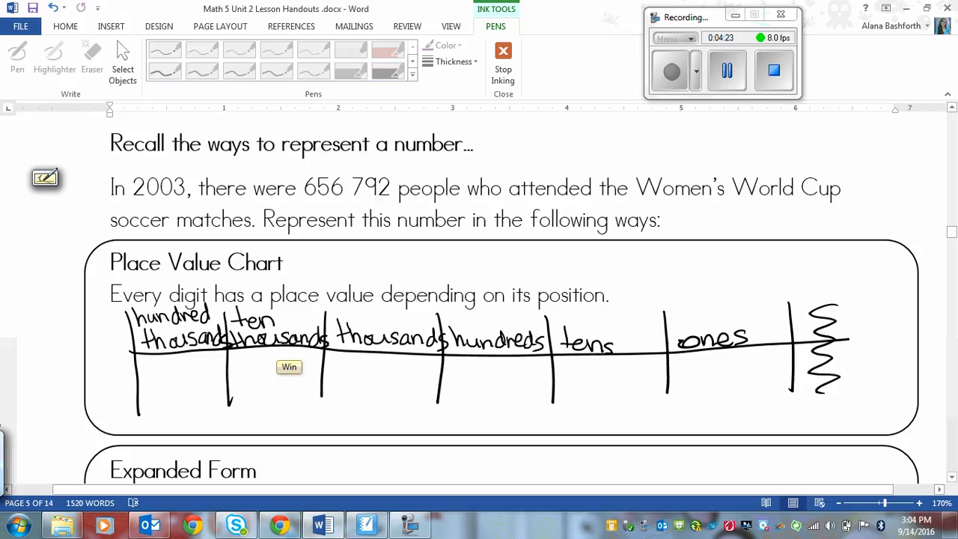
mouse_move(767, 326)
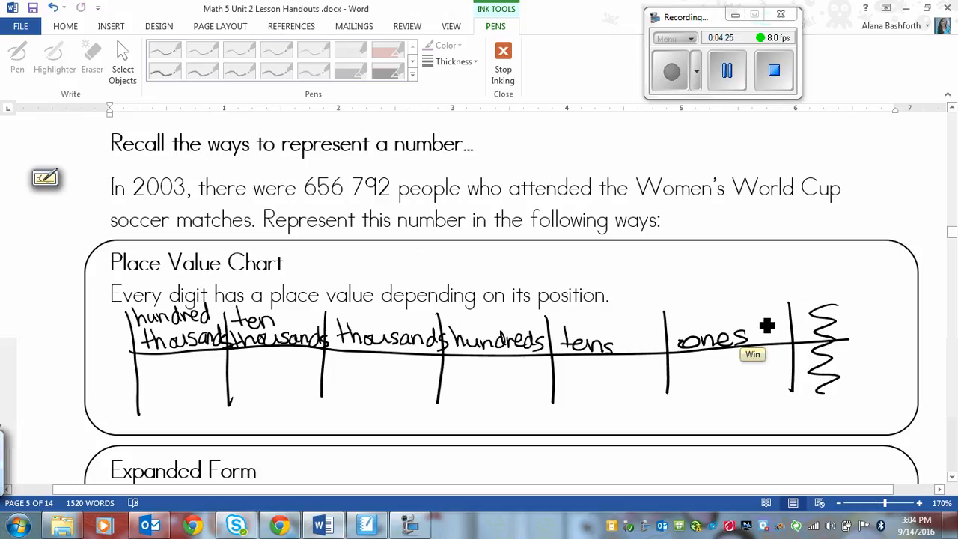
mouse_move(335, 189)
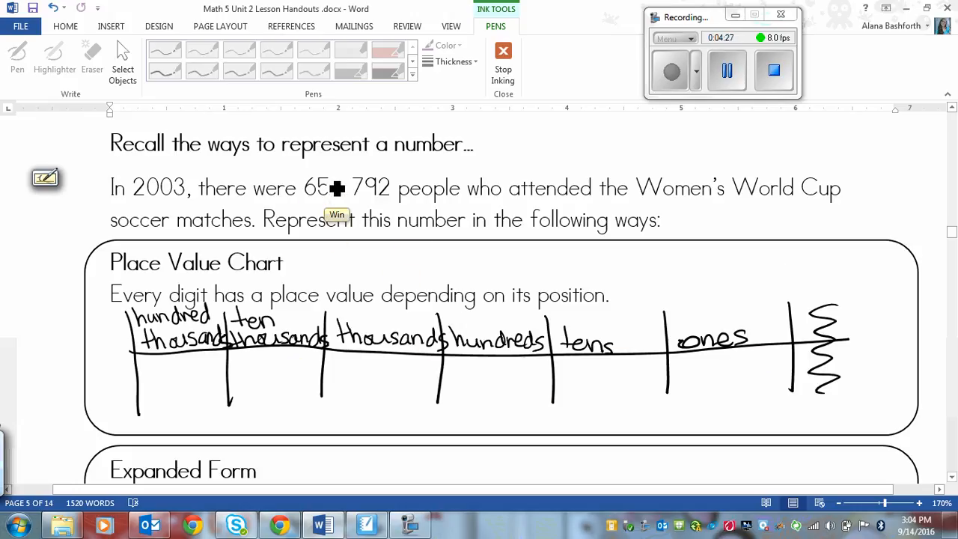
mouse_move(280, 288)
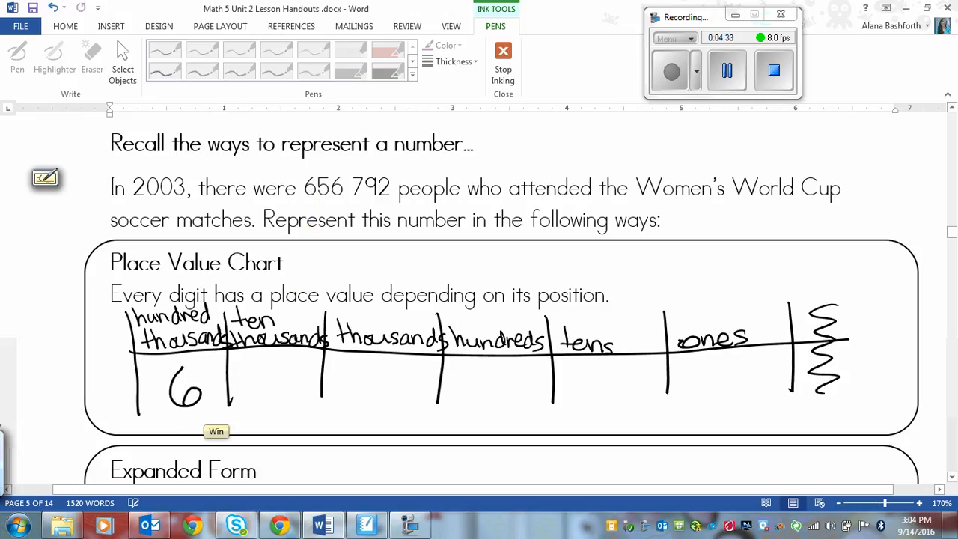
left_click_drag(266, 404, 296, 367)
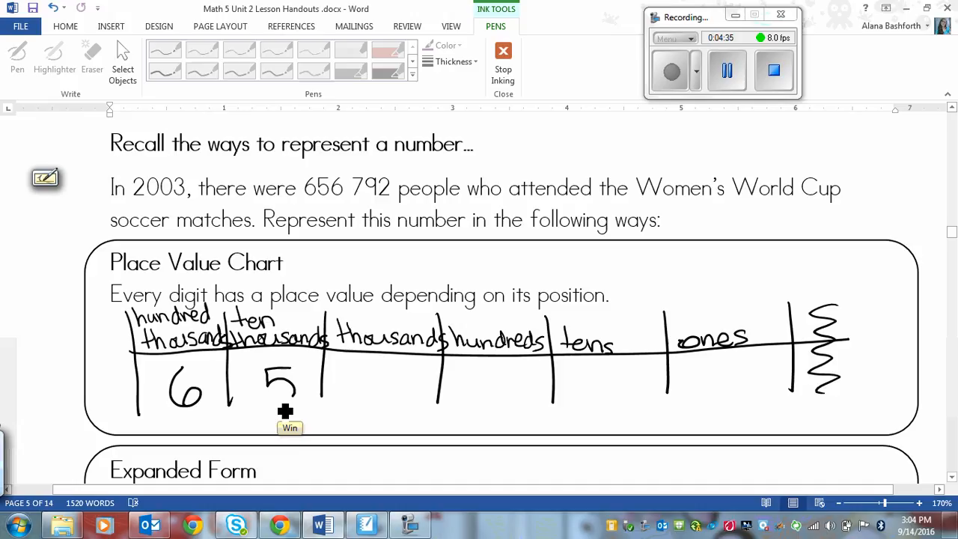
left_click_drag(397, 367, 404, 401)
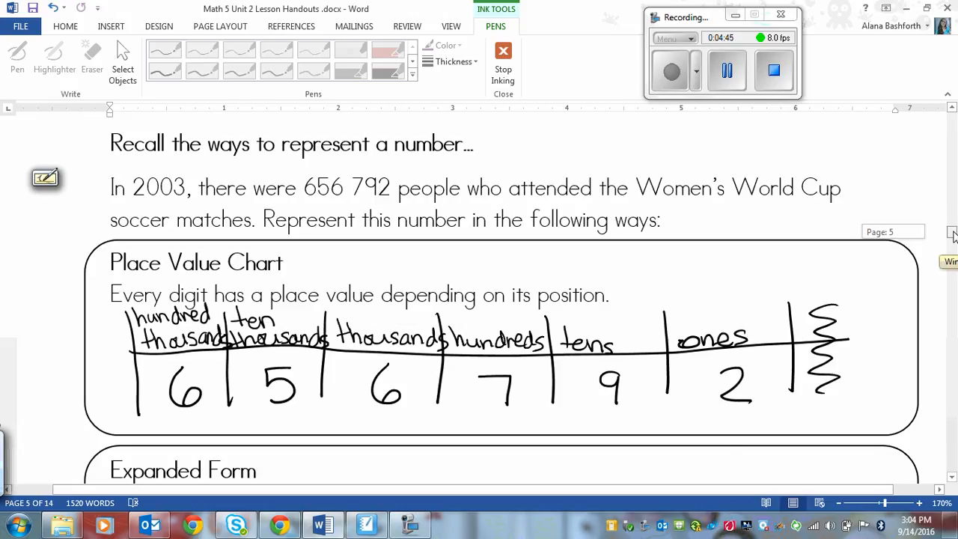
Handwrite the 50 000 and 700 terms of the expanded form under Expanded Form.
scroll("down", 3)
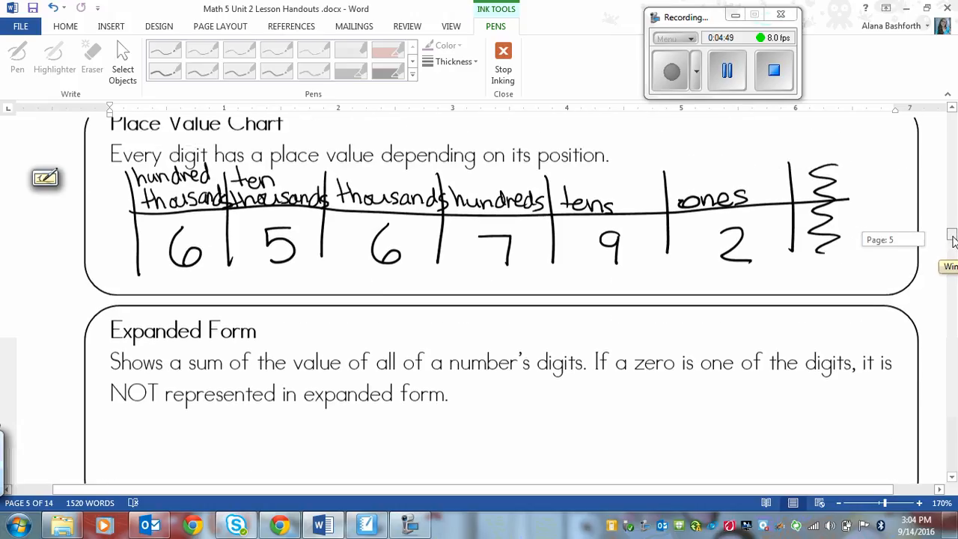
scroll("down", 3)
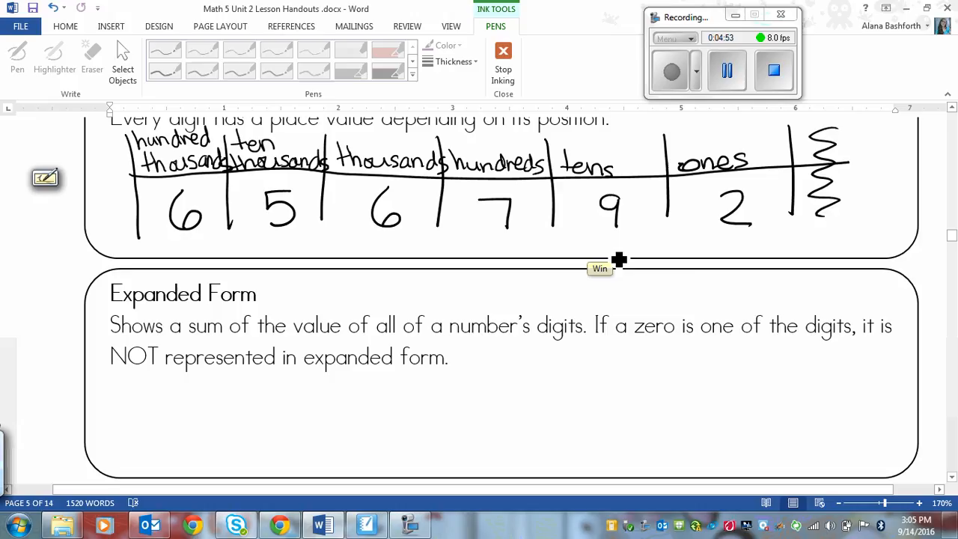
mouse_move(427, 274)
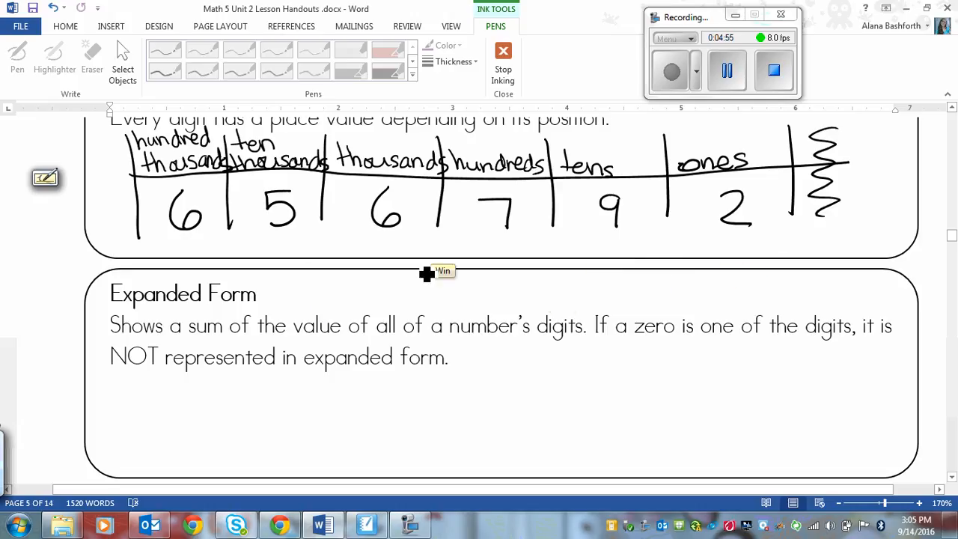
mouse_move(180, 195)
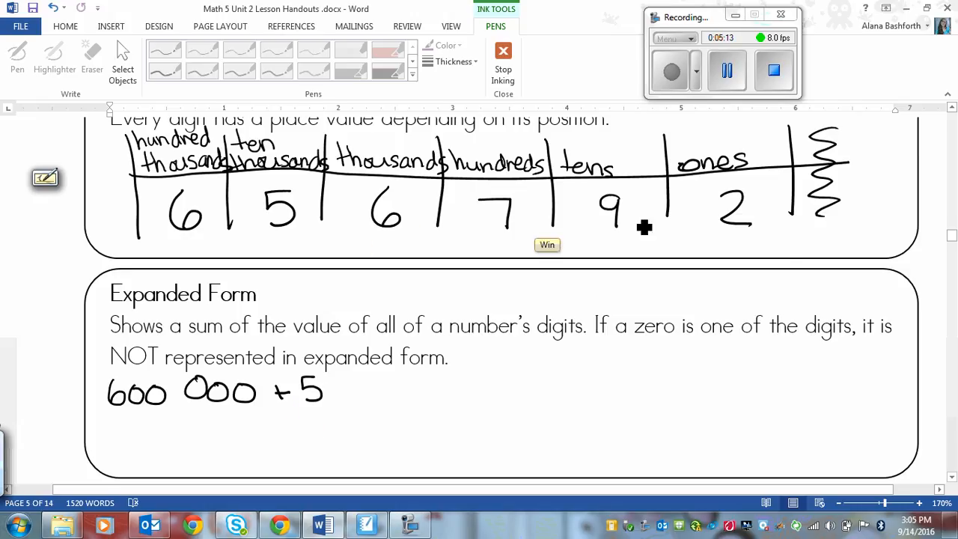
left_click_drag(314, 382, 344, 405)
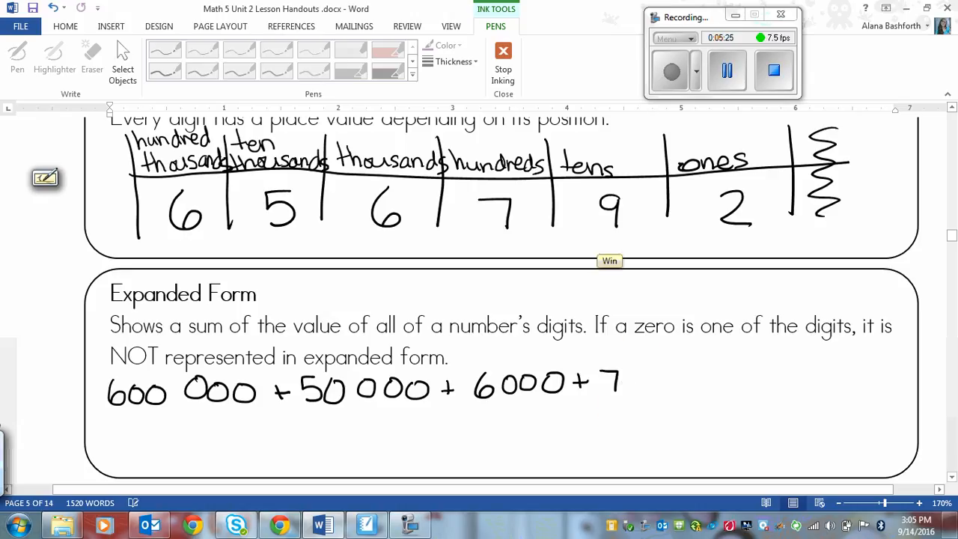
left_click_drag(614, 382, 666, 390)
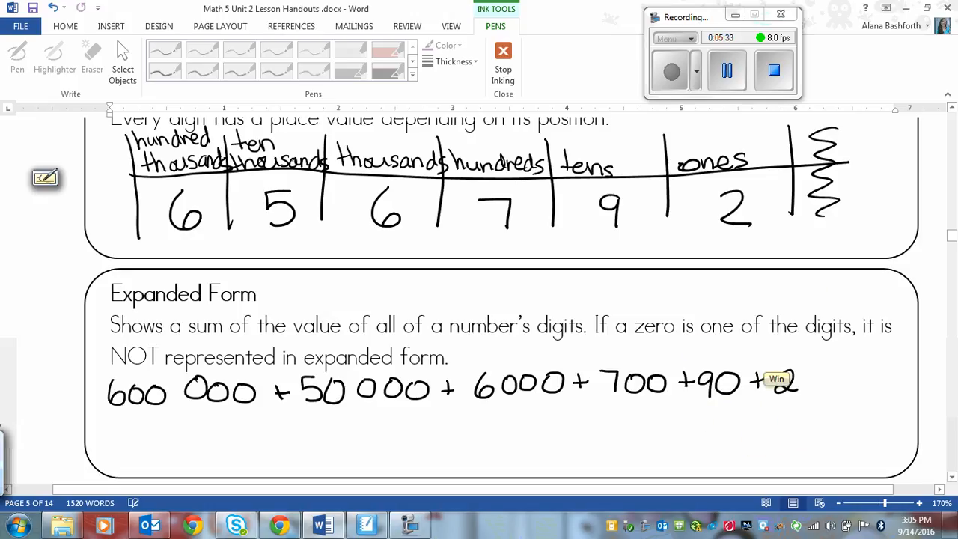
mouse_move(457, 372)
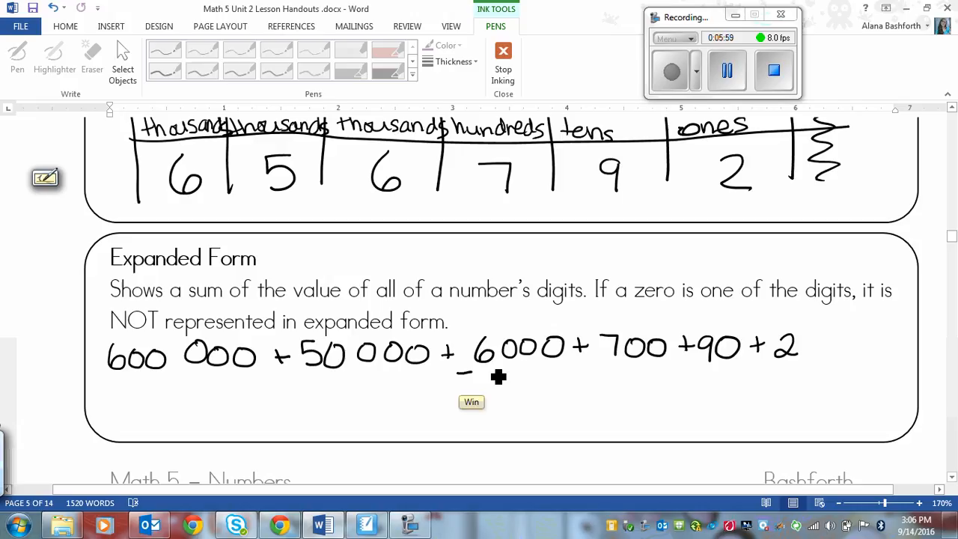
Strike an ink stroke over the 6000 term of the expanded form.
left_click_drag(472, 352, 577, 363)
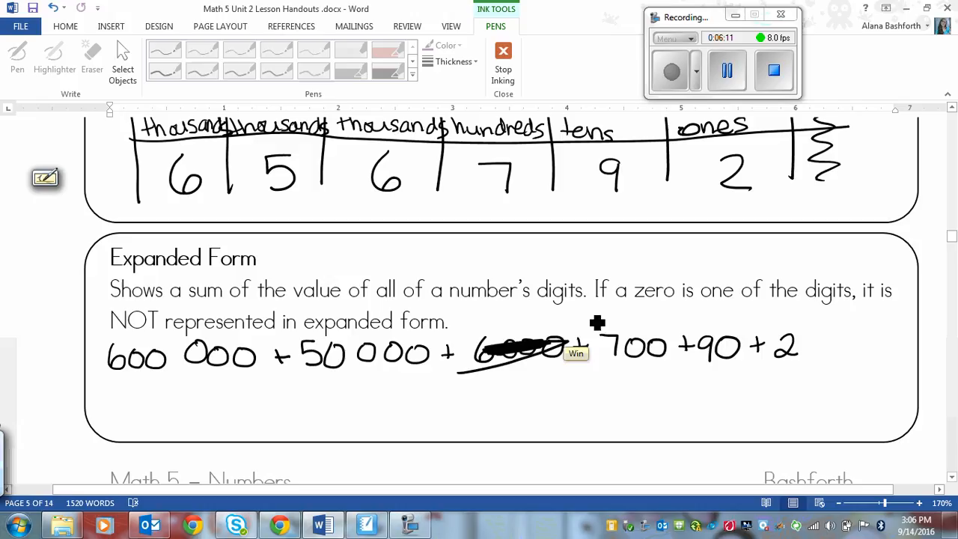
left_click(725, 70)
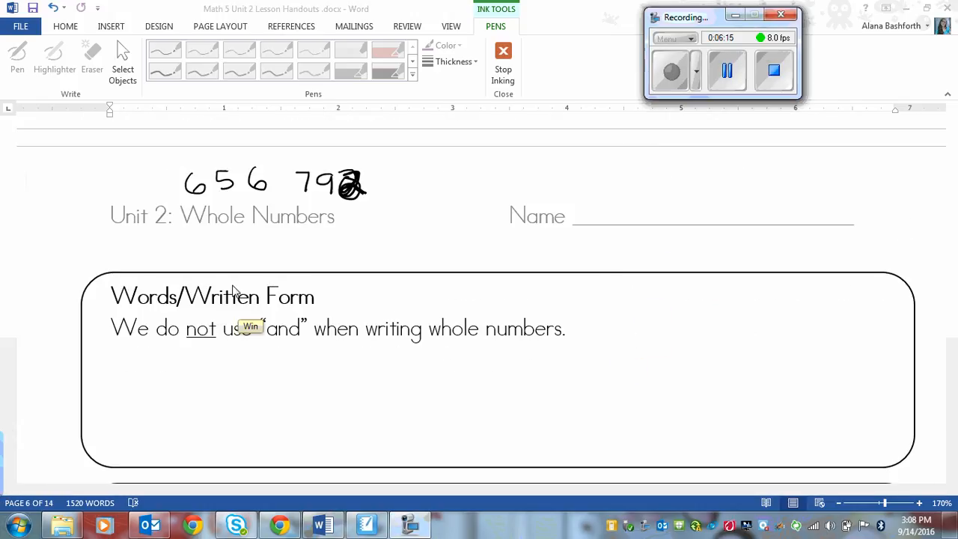
mouse_move(602, 349)
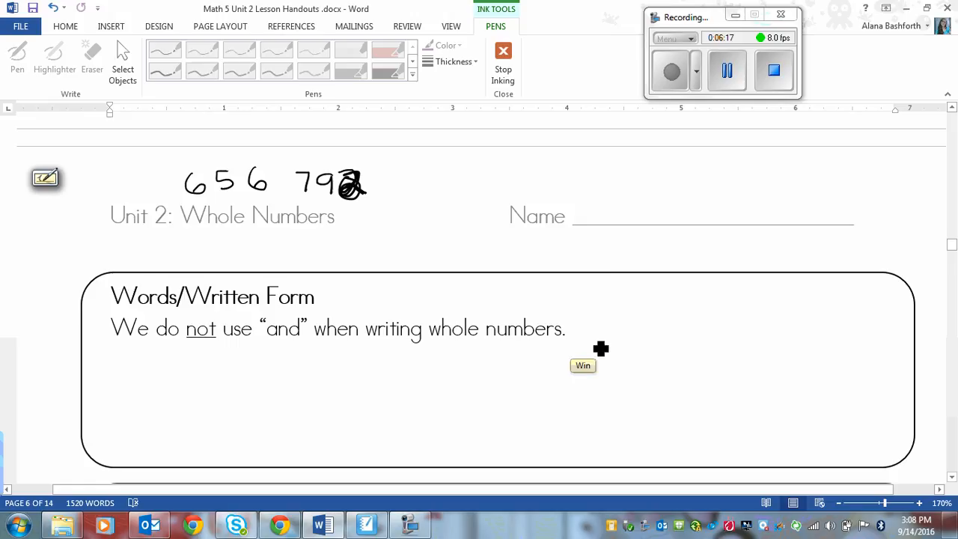
mouse_move(213, 364)
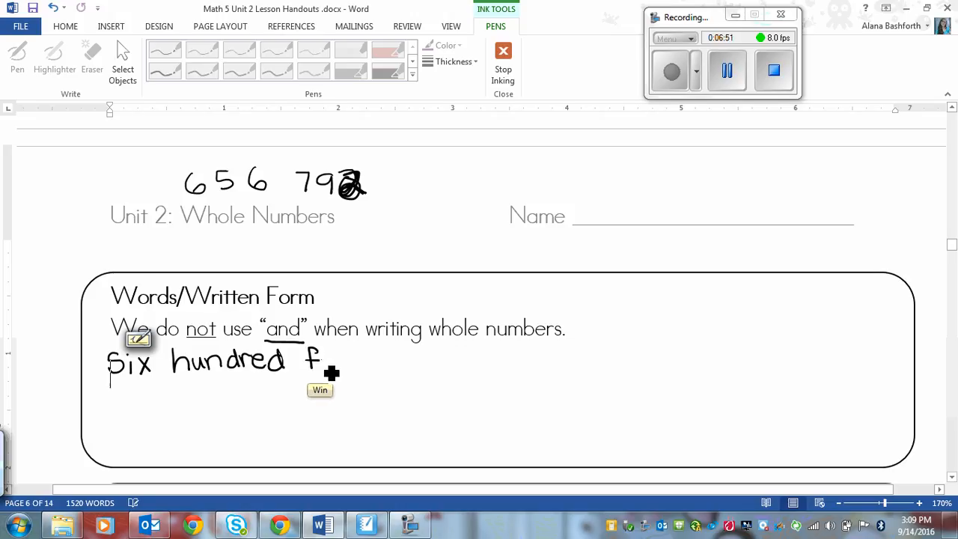
Handwrite fifty-six thousand and ninety on the next line of the written form.
left_click_drag(307, 359, 371, 367)
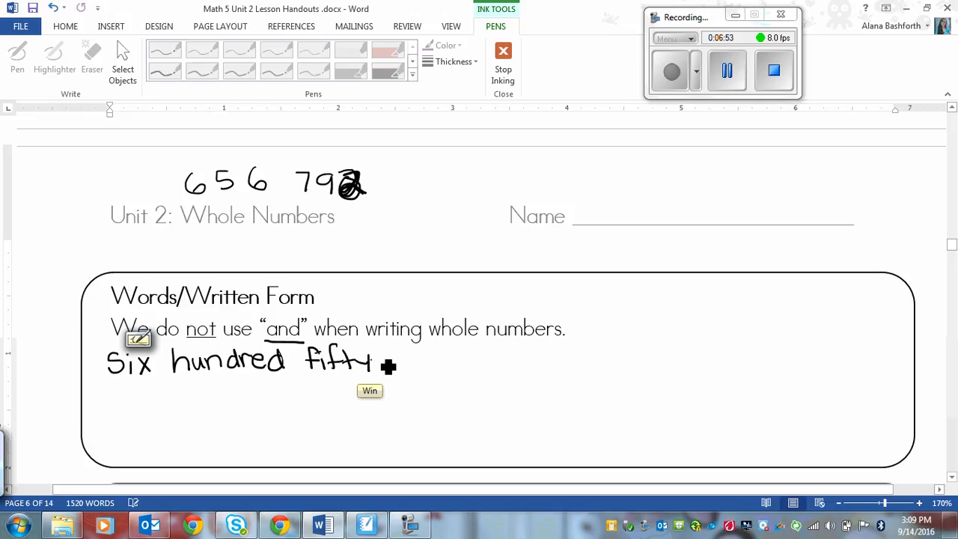
left_click_drag(375, 364, 419, 364)
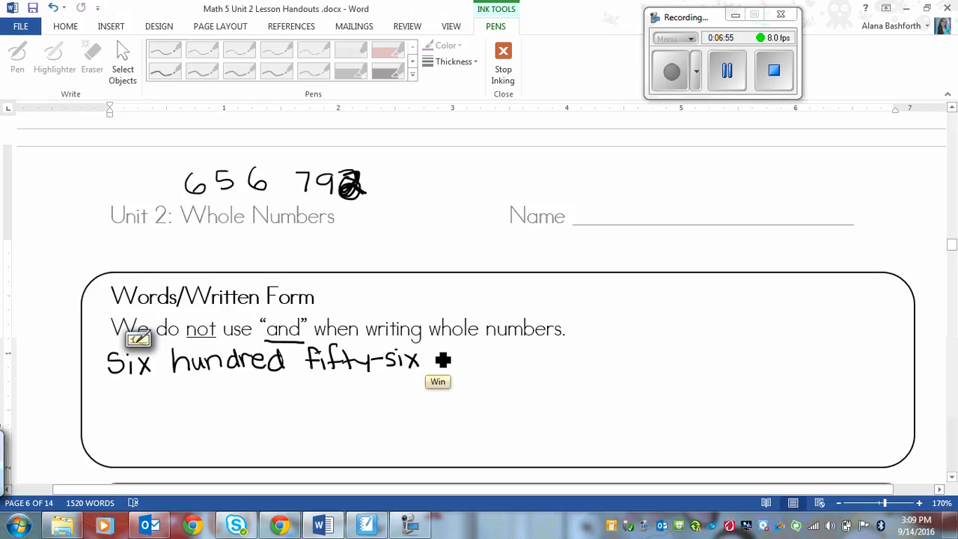
left_click_drag(432, 364, 497, 364)
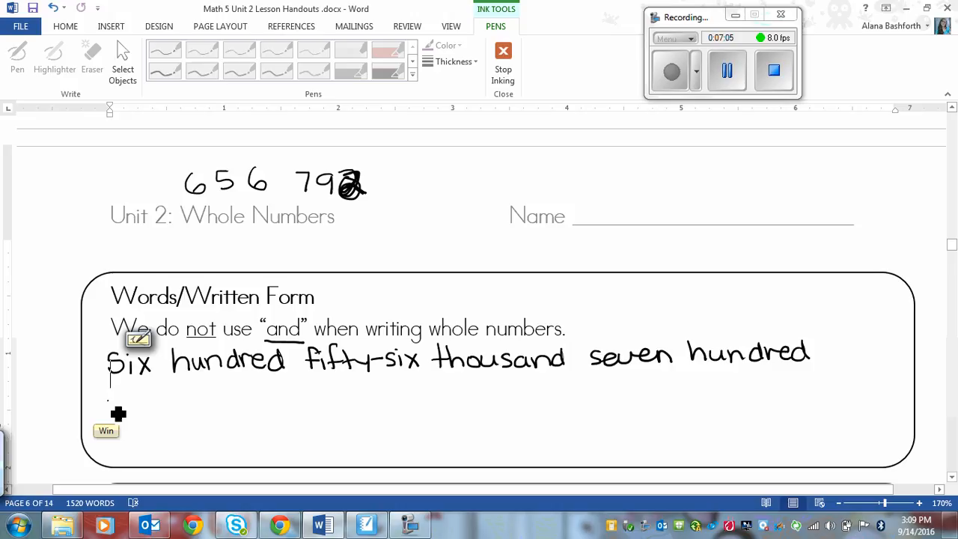
left_click_drag(113, 404, 198, 407)
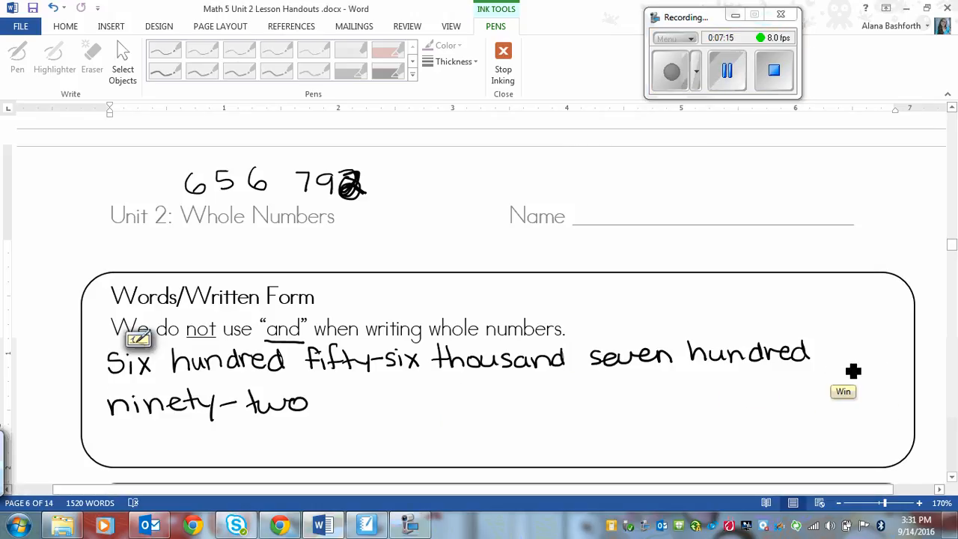
left_click_drag(833, 352, 886, 352)
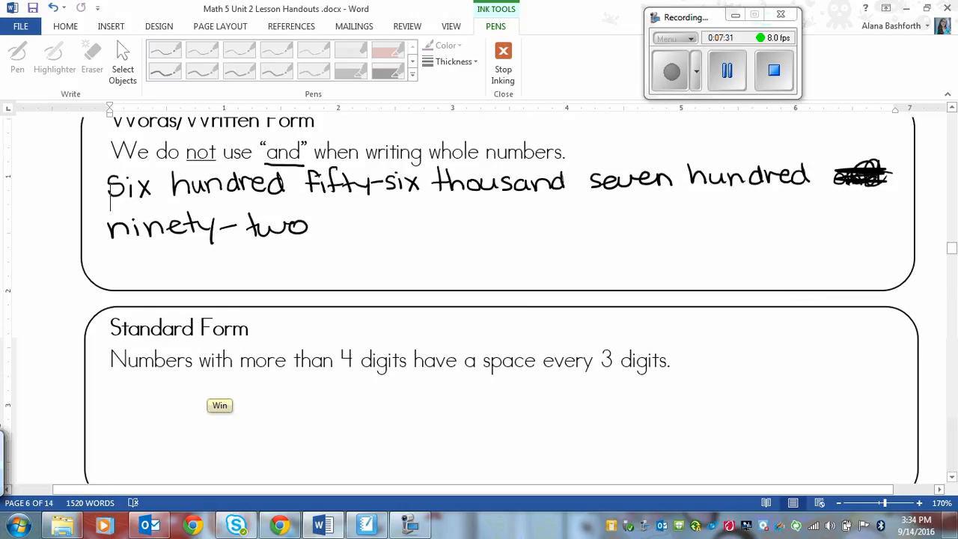
Handwrite 656 792 in standard form and underline "every 3 digits" in the rule.
left_click_drag(219, 404, 658, 401)
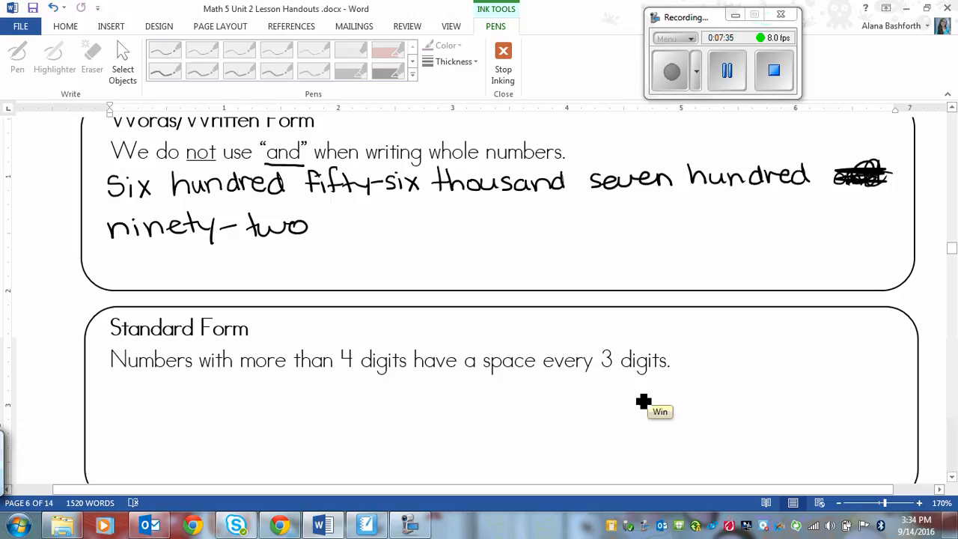
mouse_move(584, 404)
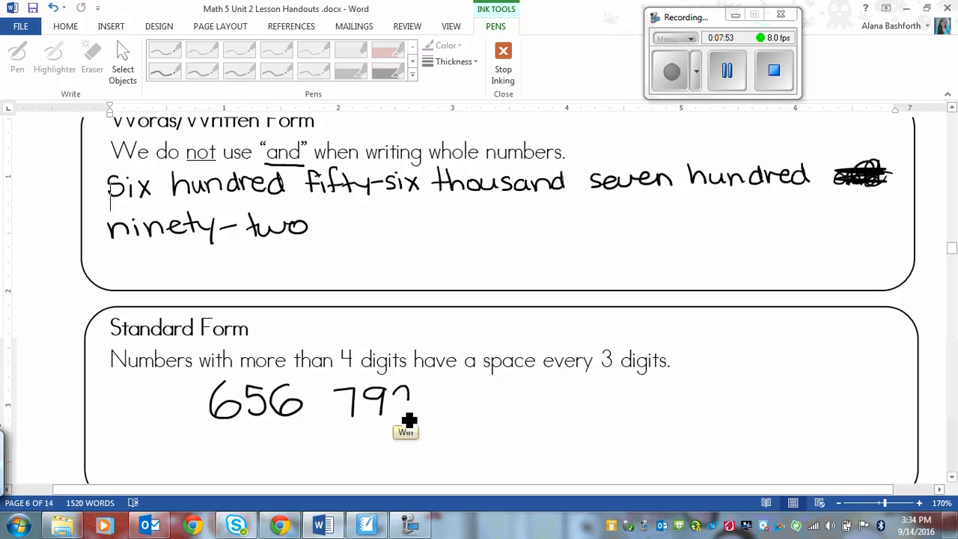
left_click_drag(397, 381, 419, 419)
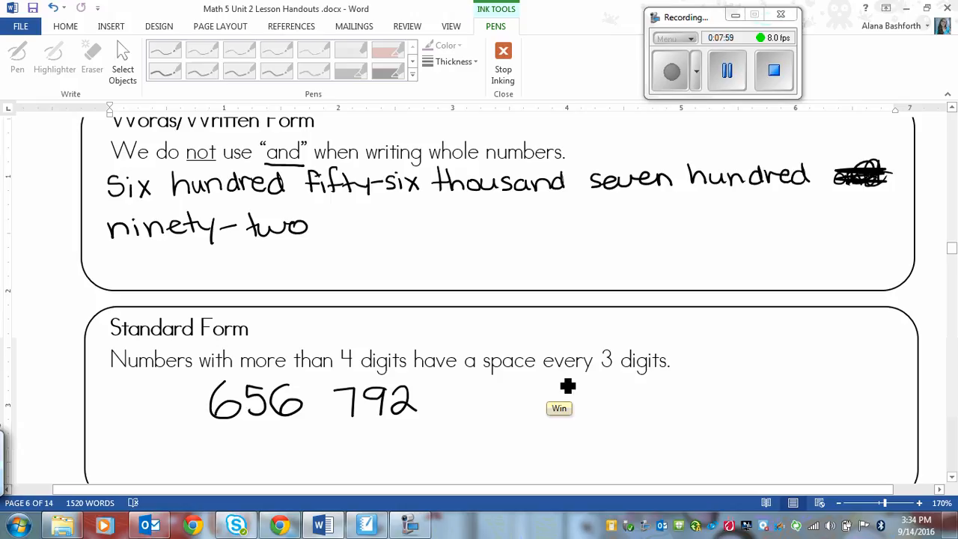
left_click_drag(560, 381, 665, 382)
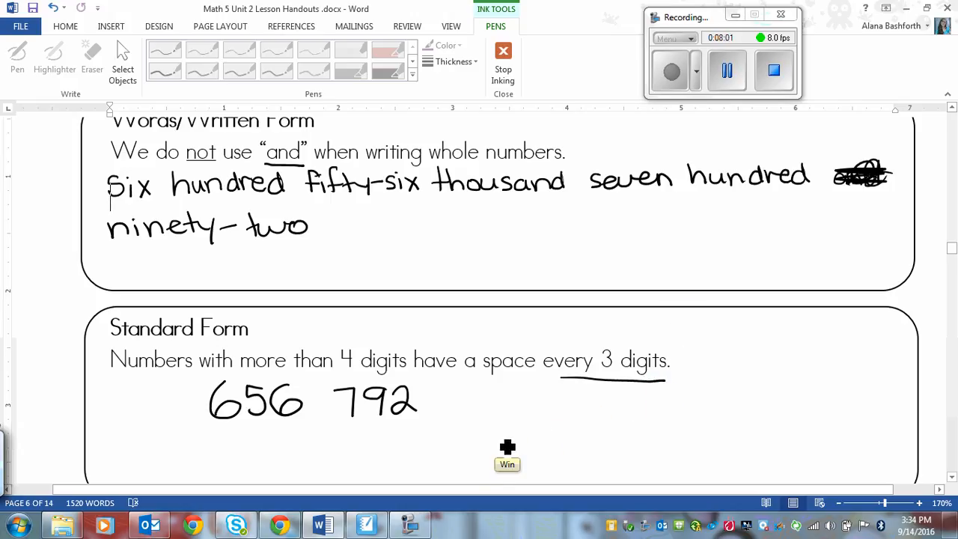
mouse_move(628, 441)
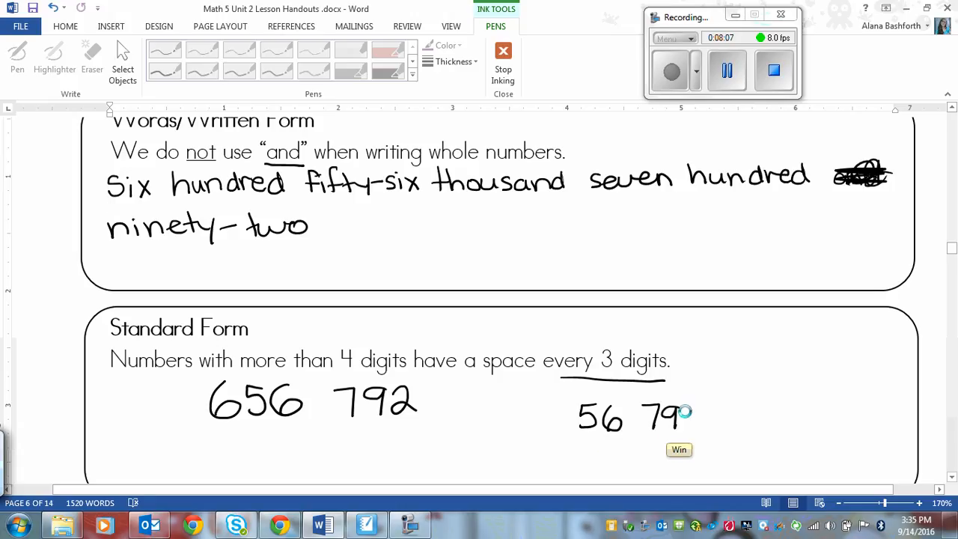
Add the 2 156 792 example with its digit groups and move on to the comparing page.
left_click_drag(677, 412, 719, 435)
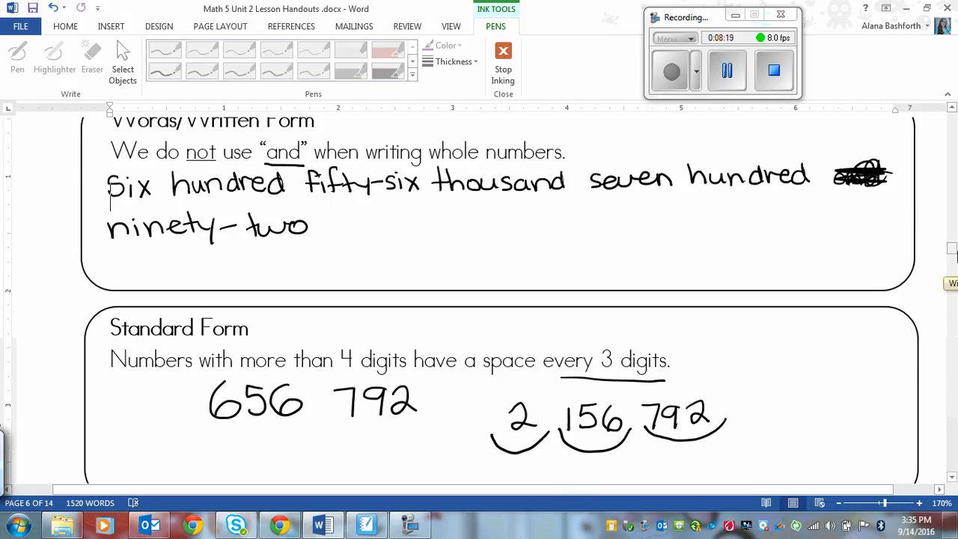
scroll("down", 3)
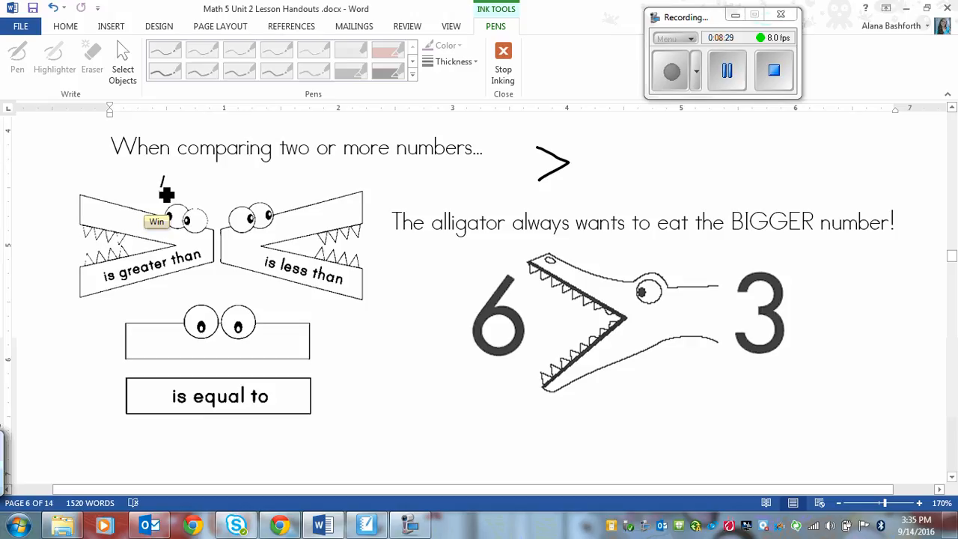
mouse_move(605, 164)
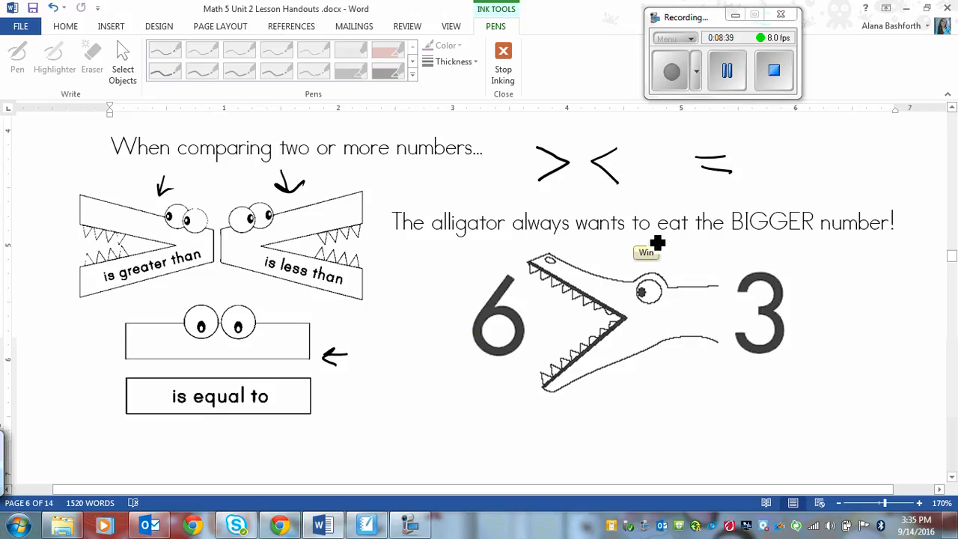
mouse_move(692, 189)
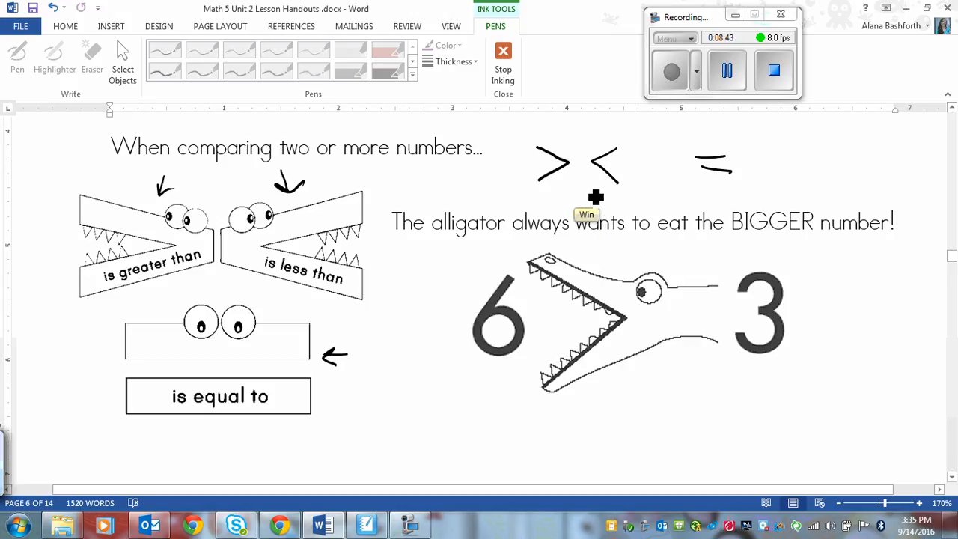
mouse_move(244, 243)
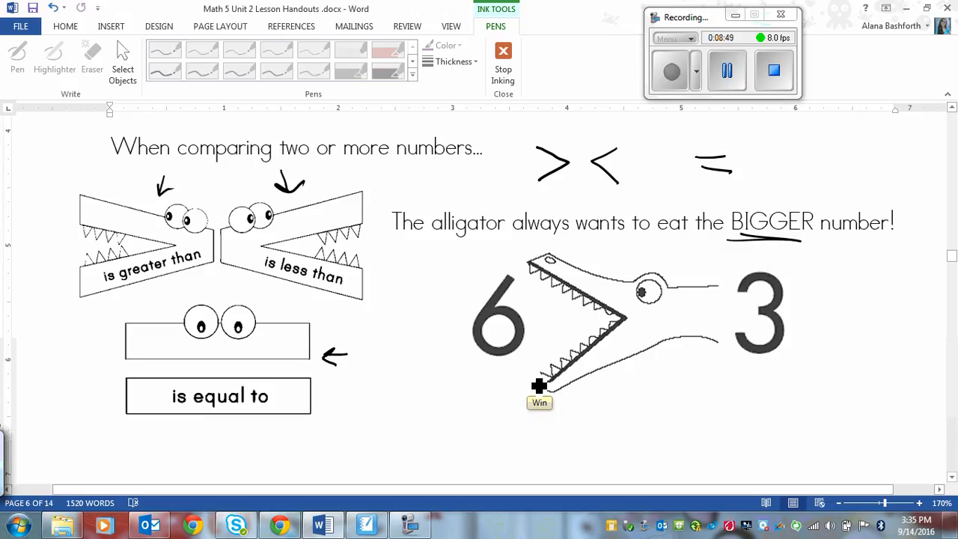
mouse_move(551, 382)
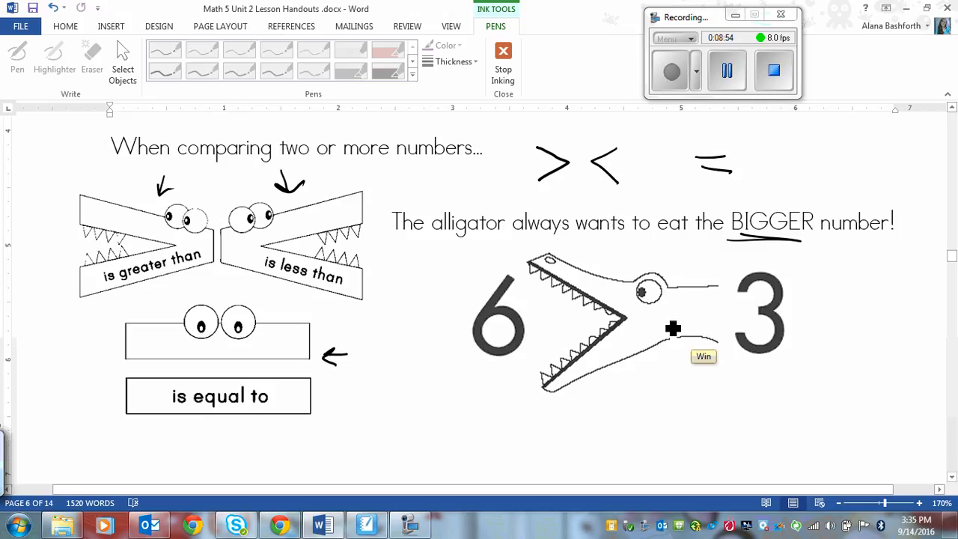
mouse_move(491, 201)
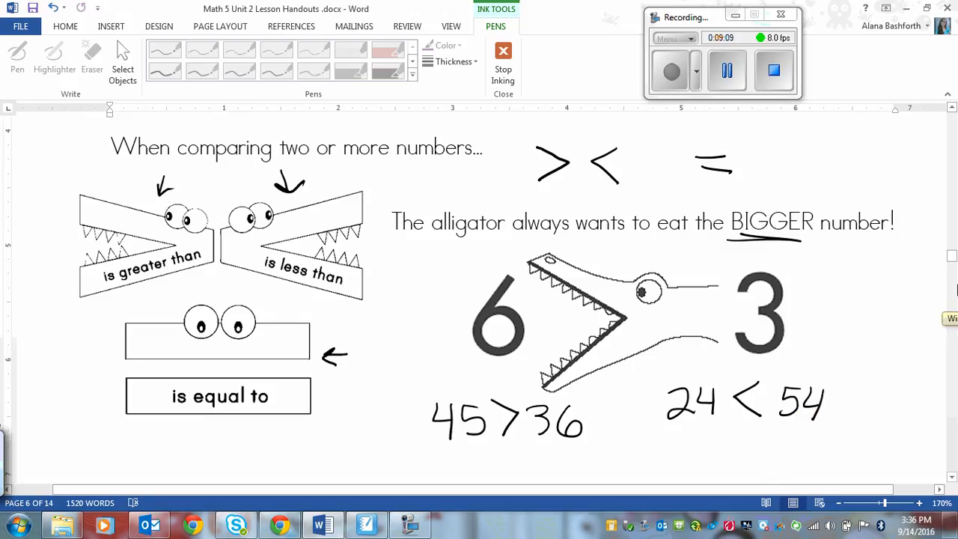
Scroll from the annotated comparison examples down to Lesson 4.
scroll("down", 3)
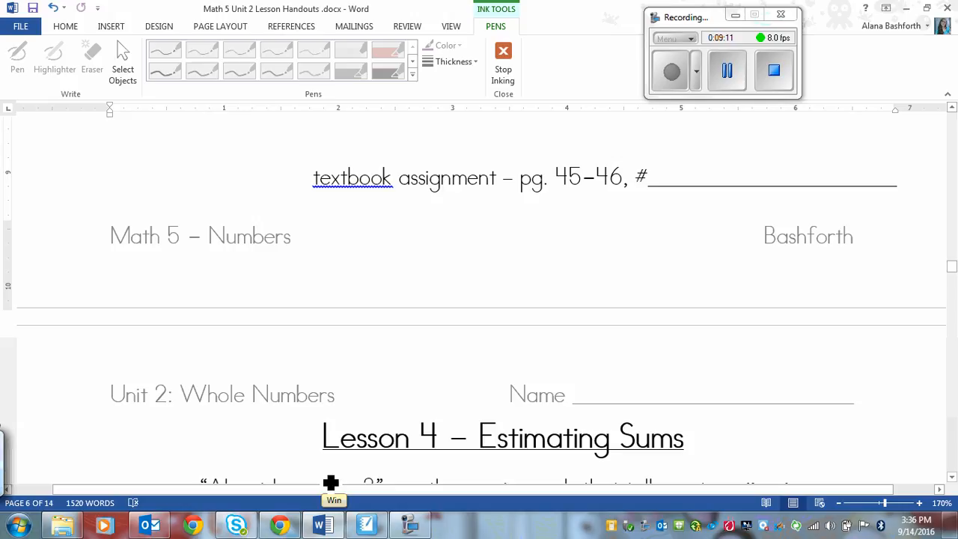